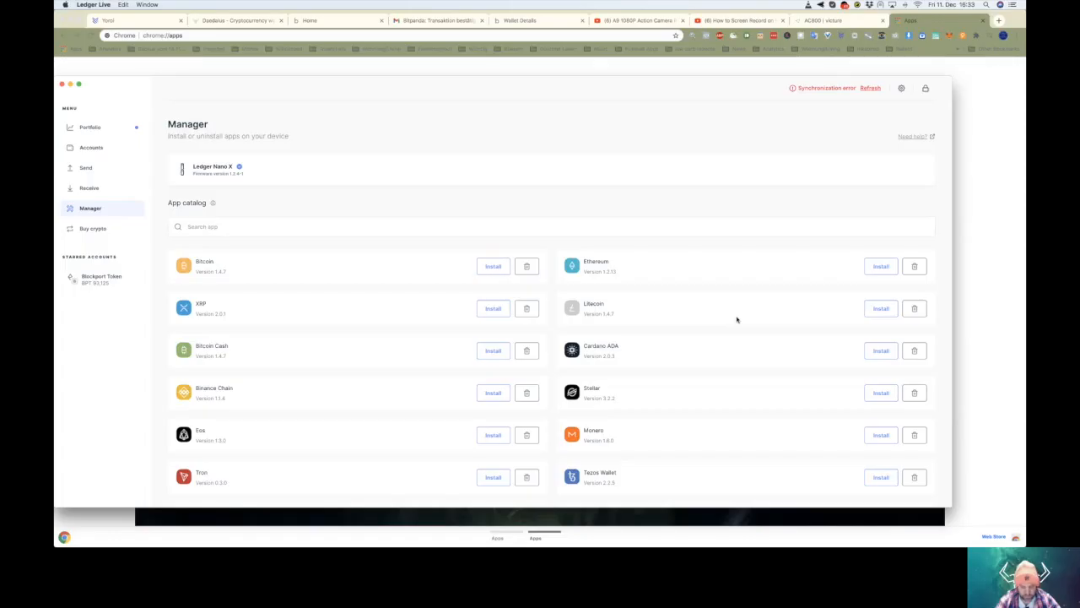
pyautogui.moveTo(833, 341)
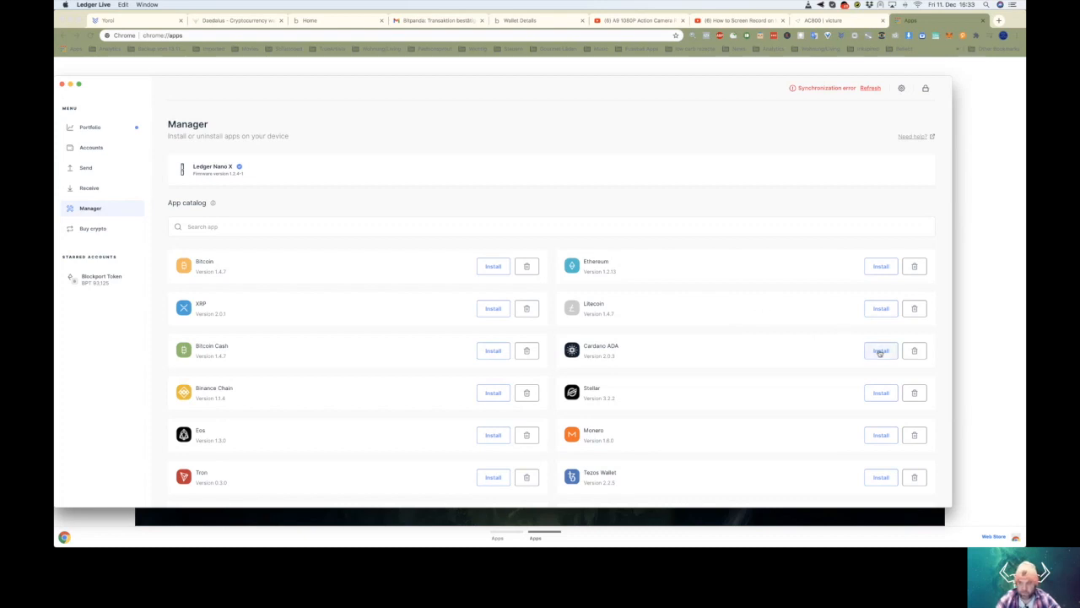
# - Install the Cardano ADA app on the Ledger Nano X from Ledger Live's app catalog
pyautogui.click(880, 351)
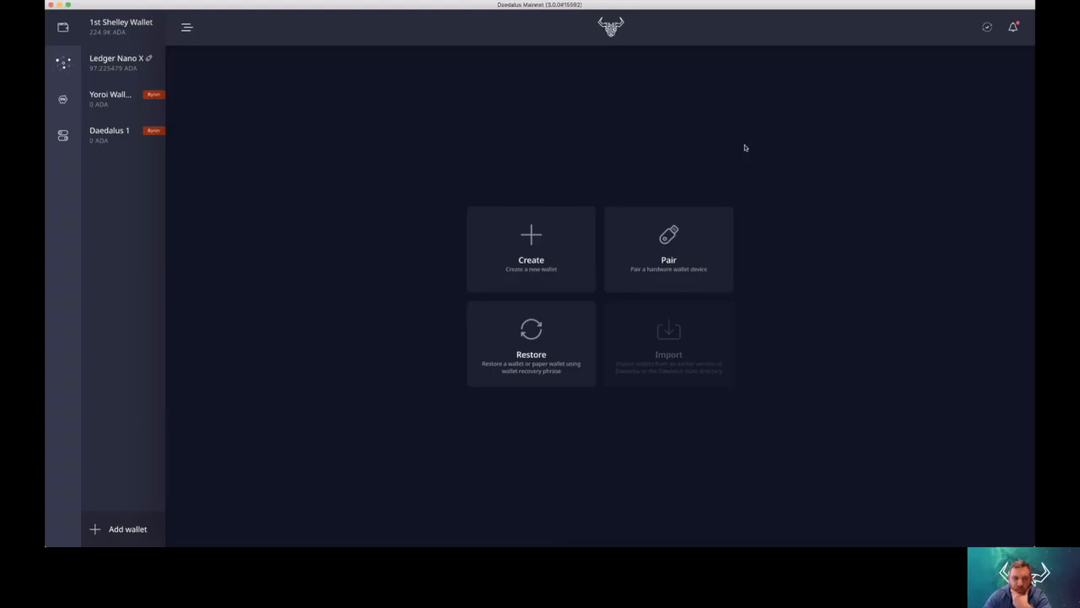
pyautogui.moveTo(335, 201)
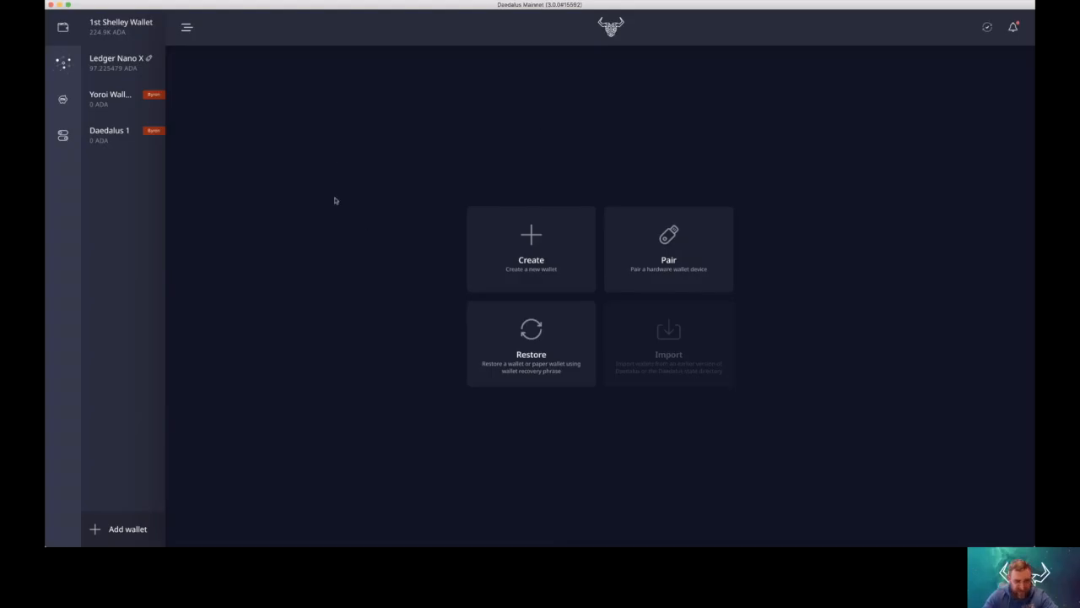
pyautogui.moveTo(367, 203)
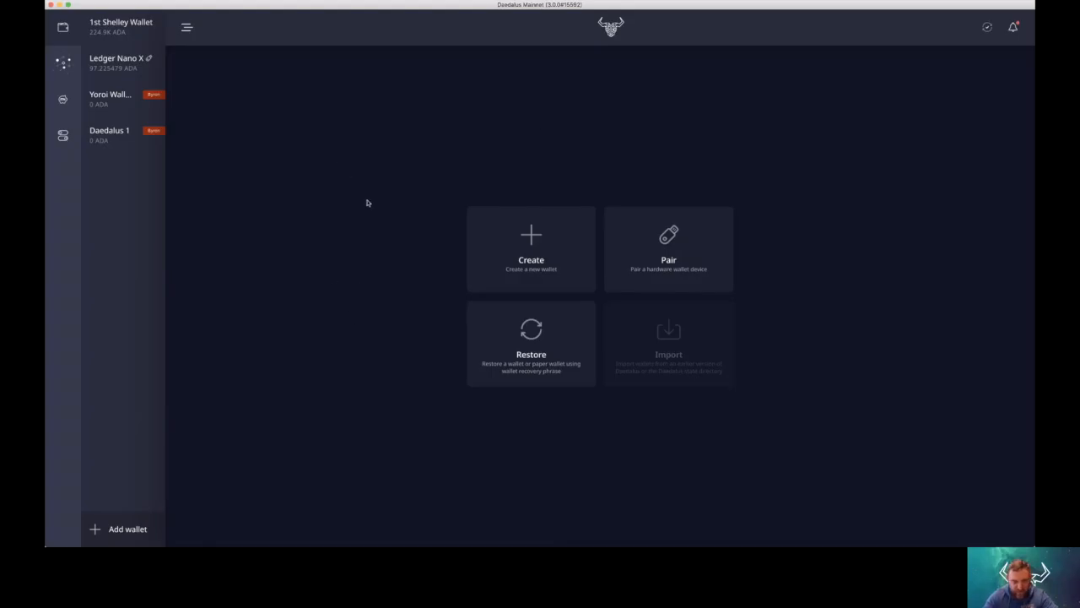
pyautogui.moveTo(354, 226)
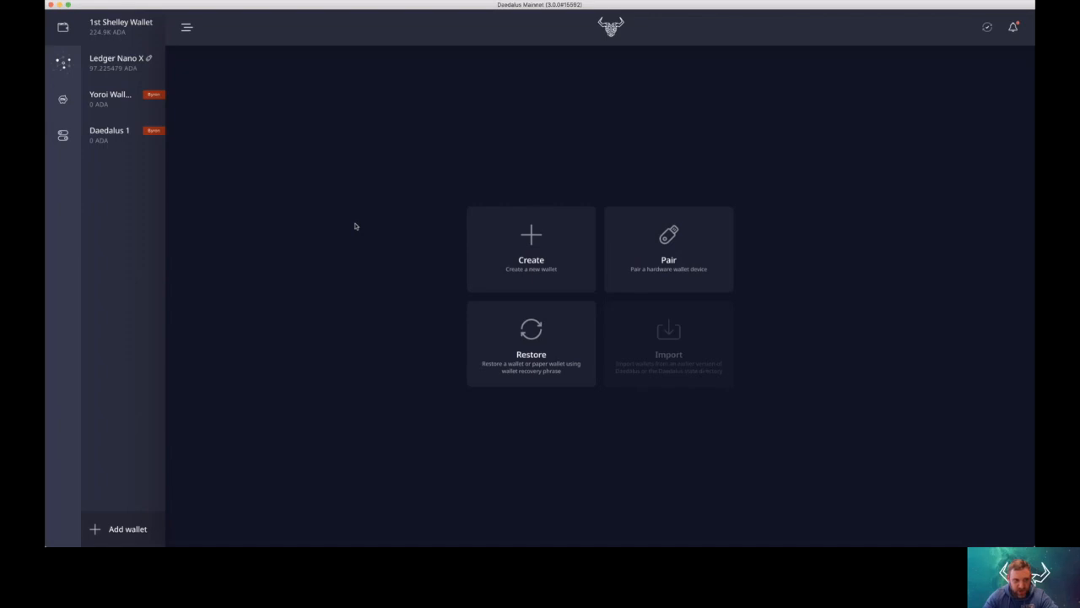
pyautogui.moveTo(346, 231)
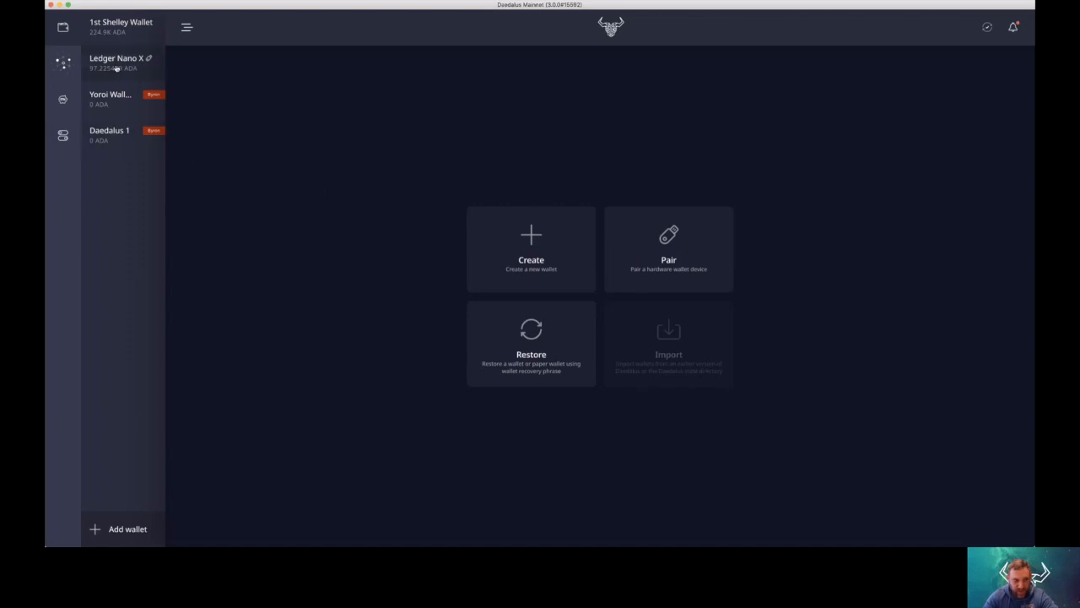
pyautogui.click(115, 63)
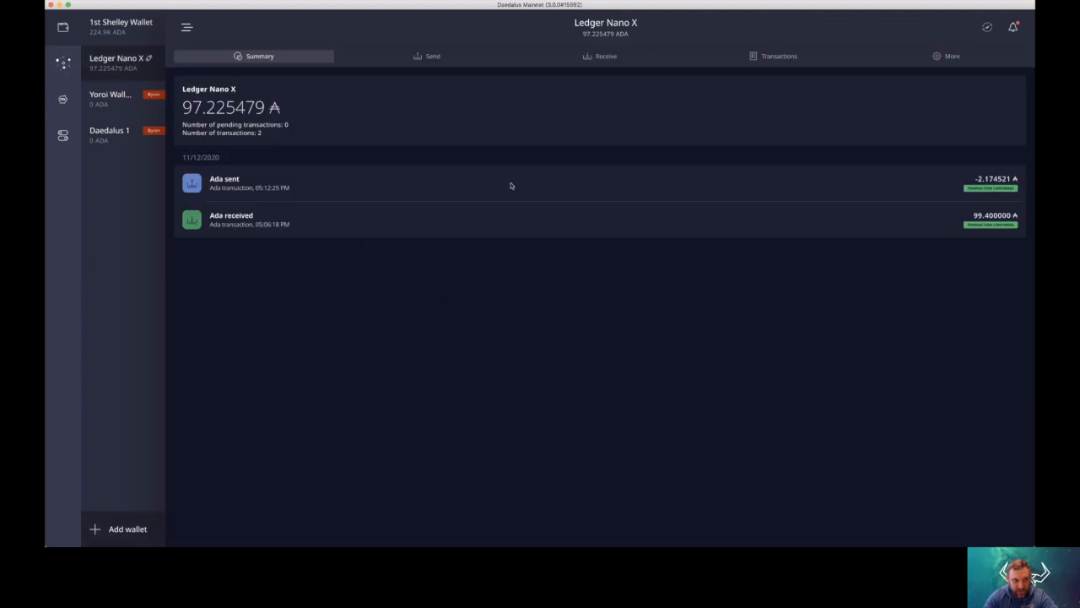
pyautogui.moveTo(139, 64)
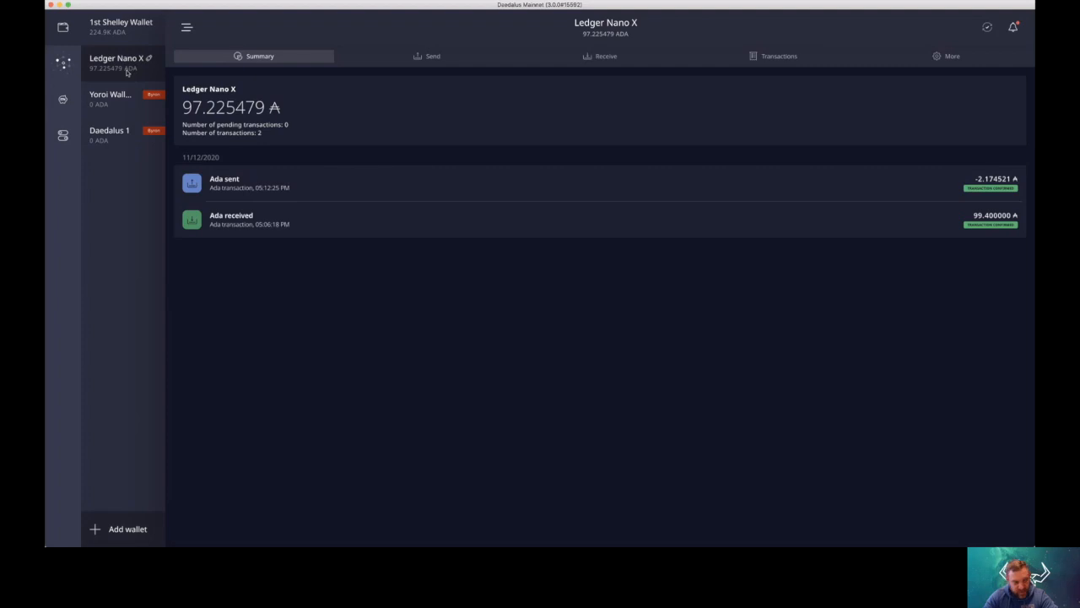
pyautogui.moveTo(127, 537)
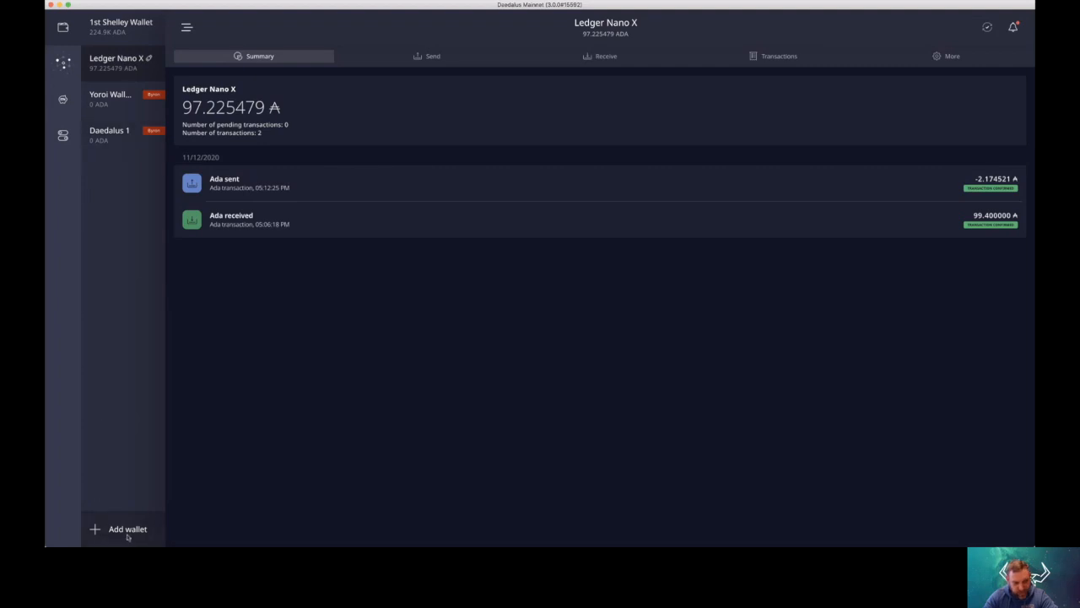
pyautogui.click(128, 528)
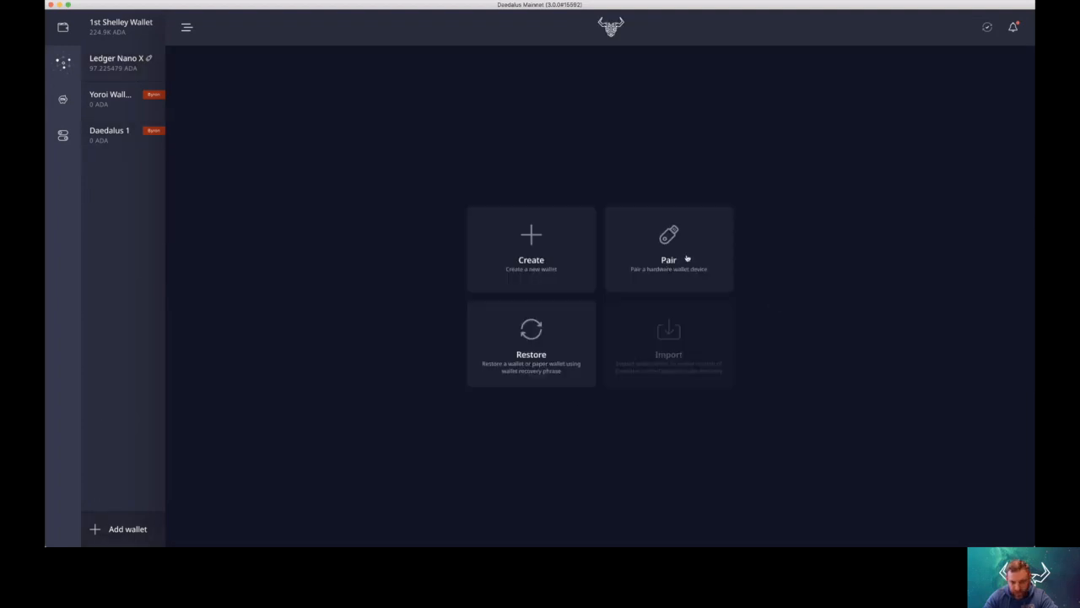
pyautogui.click(668, 248)
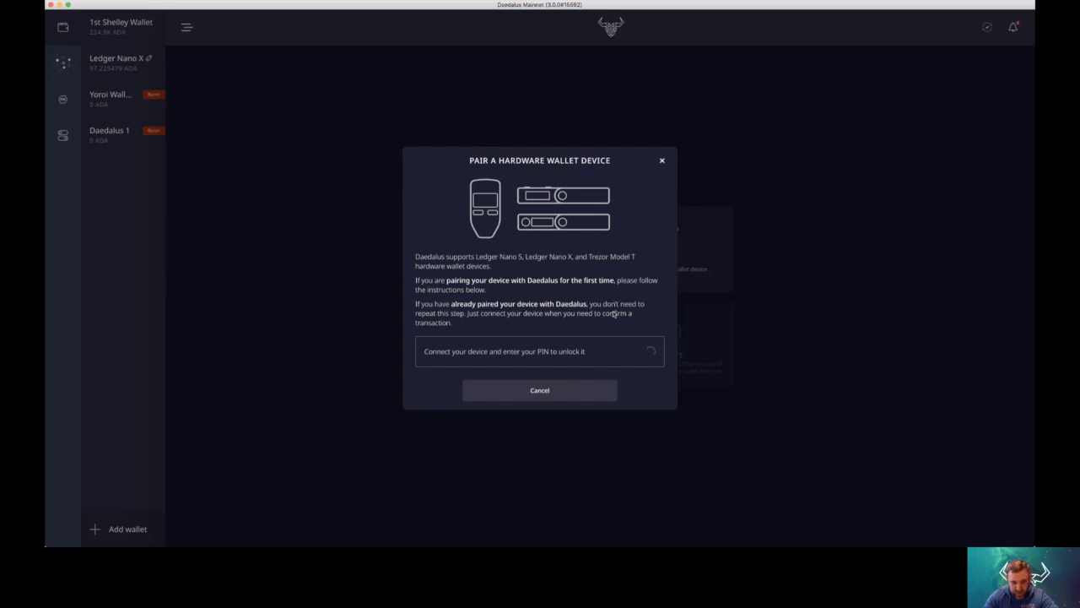
pyautogui.moveTo(849, 260)
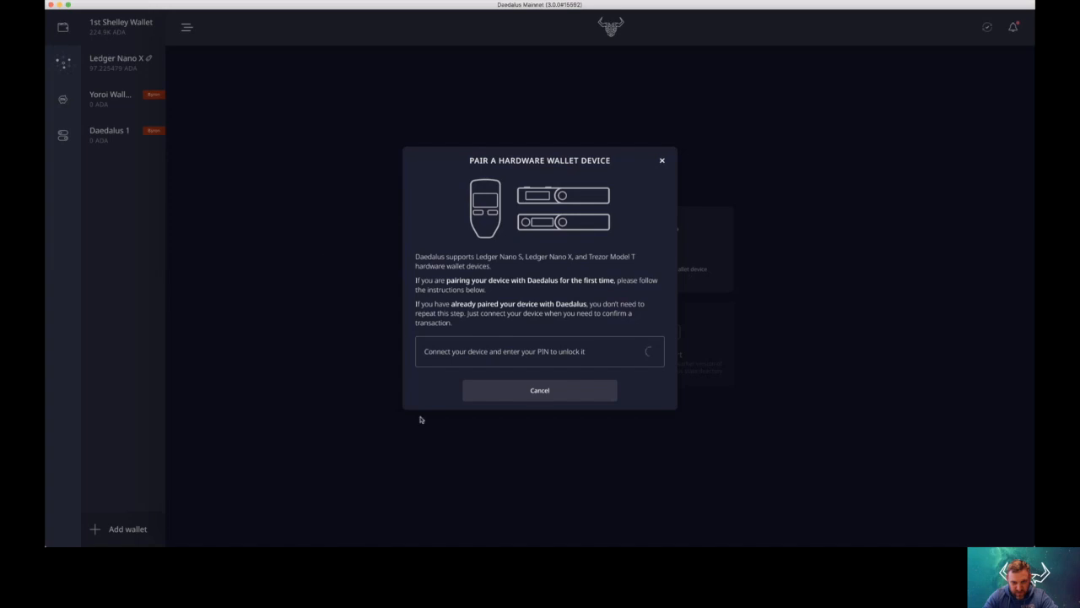
pyautogui.moveTo(835, 325)
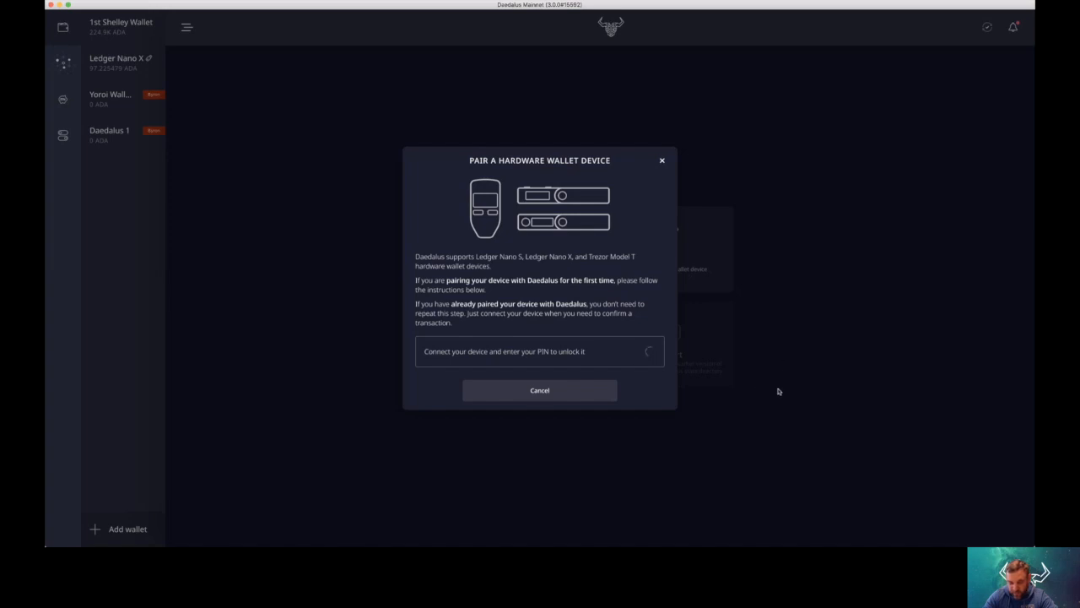
pyautogui.moveTo(777, 194)
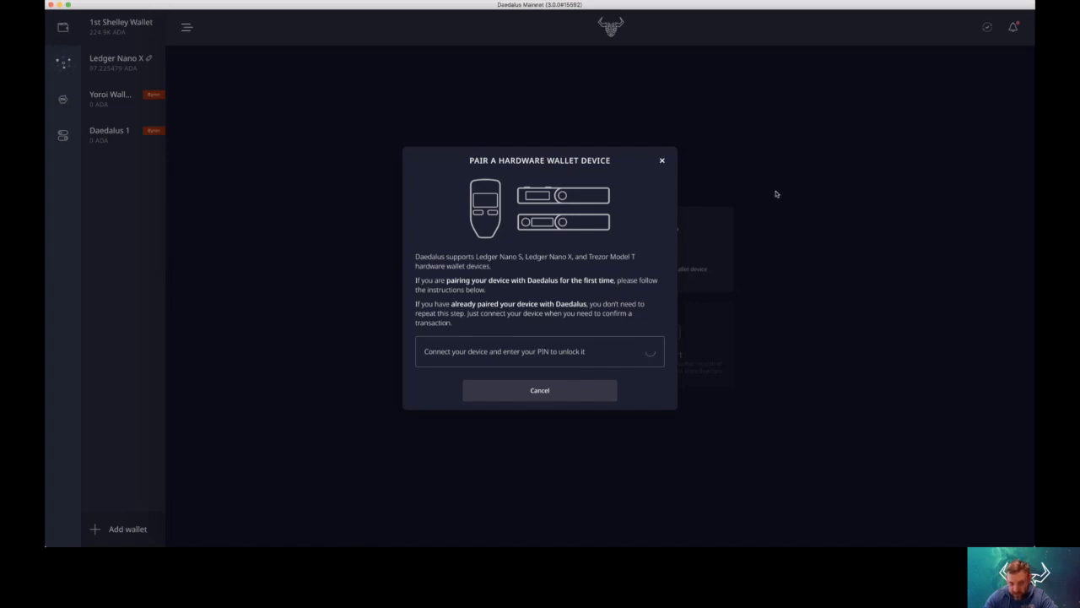
pyautogui.moveTo(671, 160)
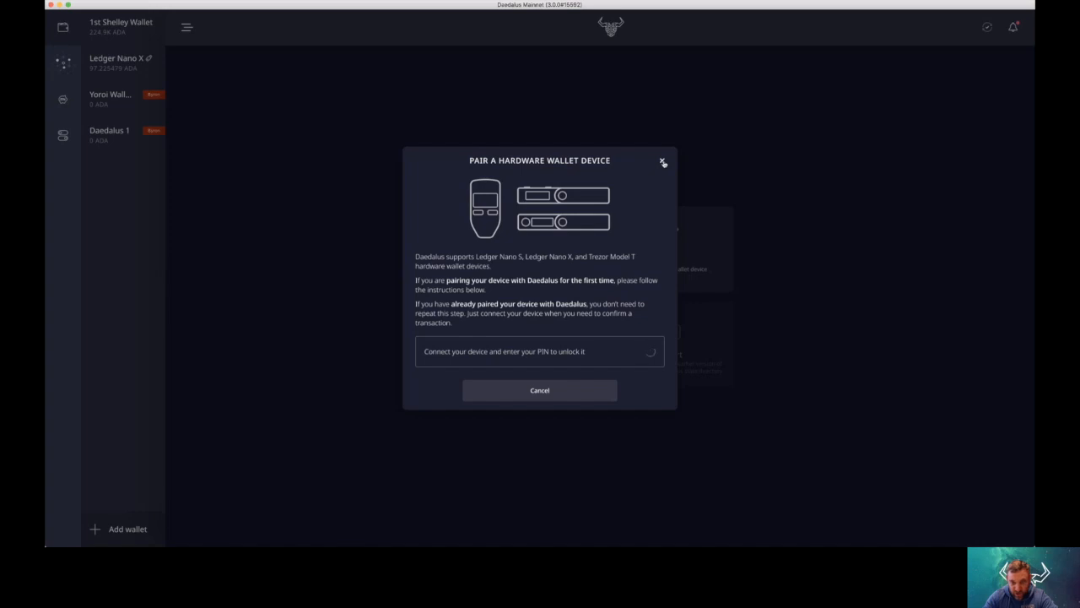
pyautogui.click(663, 161)
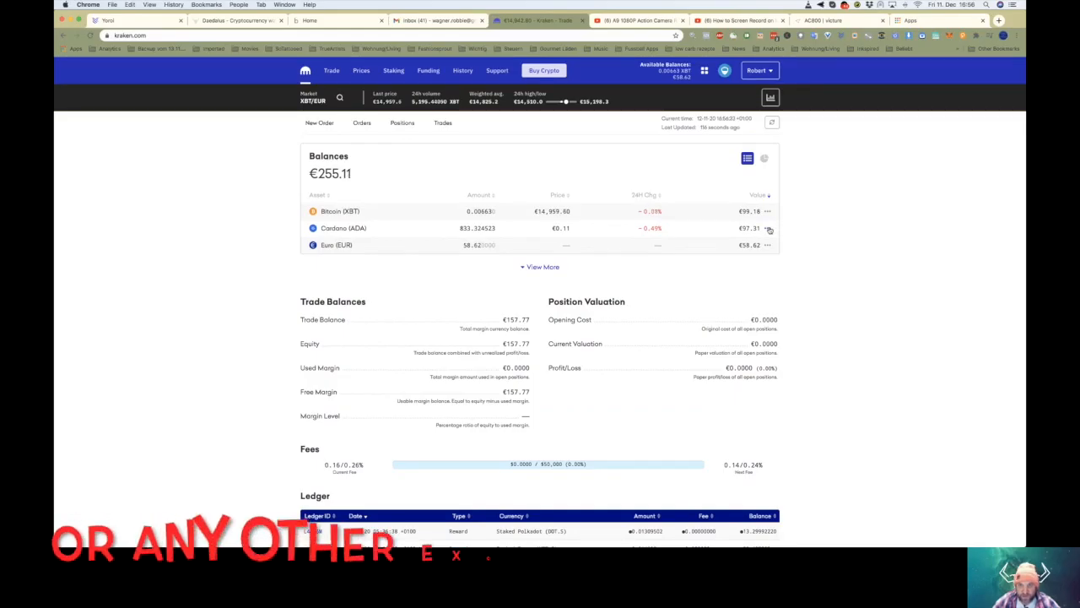
# - Open Kraken's withdrawal form for the Cardano ADA balance
pyautogui.click(768, 228)
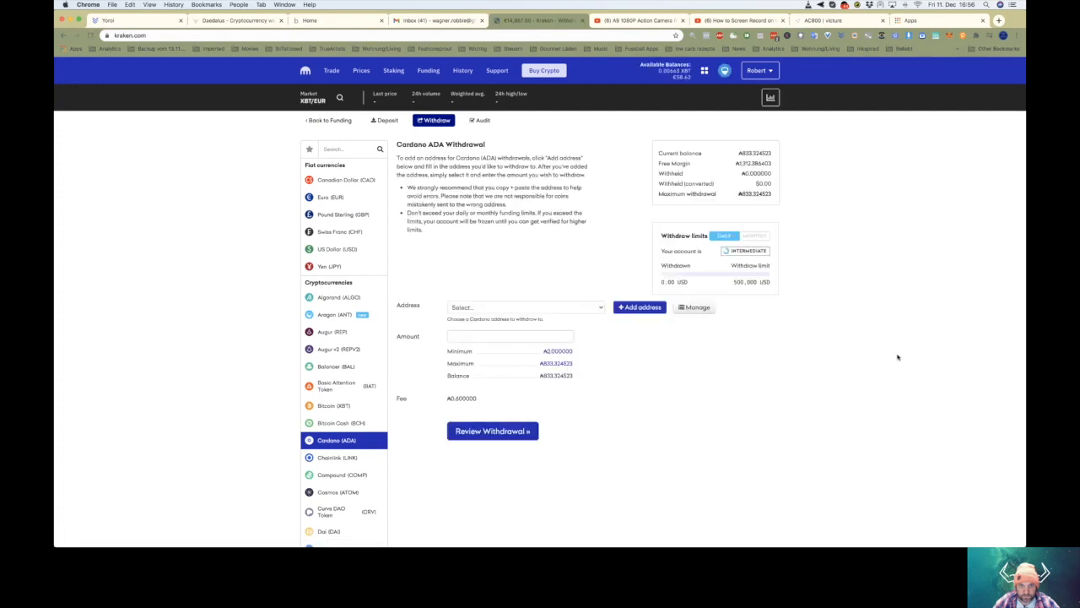
pyautogui.scroll(-3)
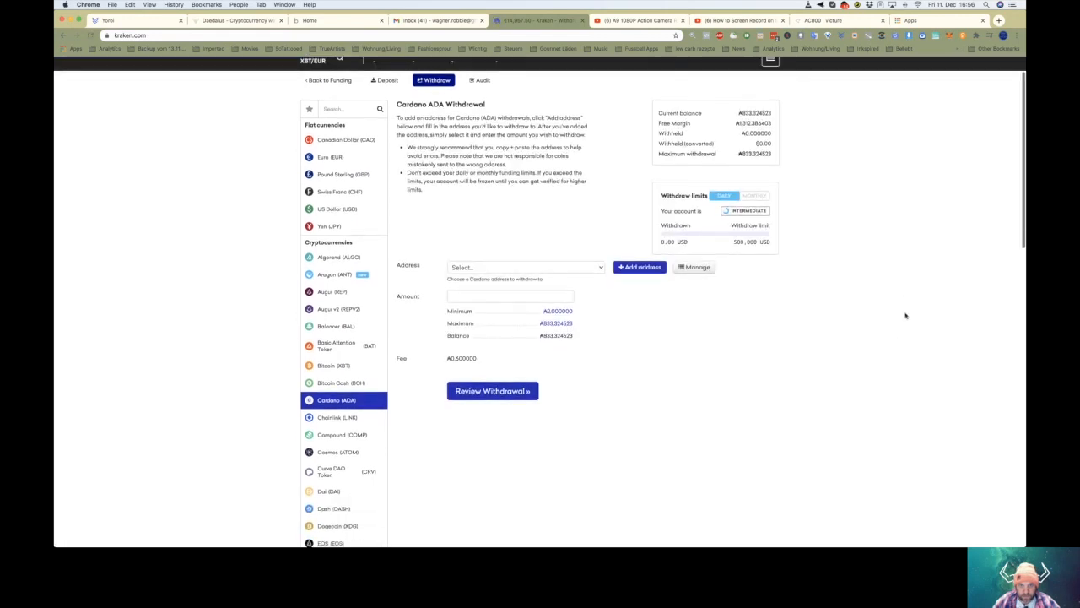
pyautogui.moveTo(786, 327)
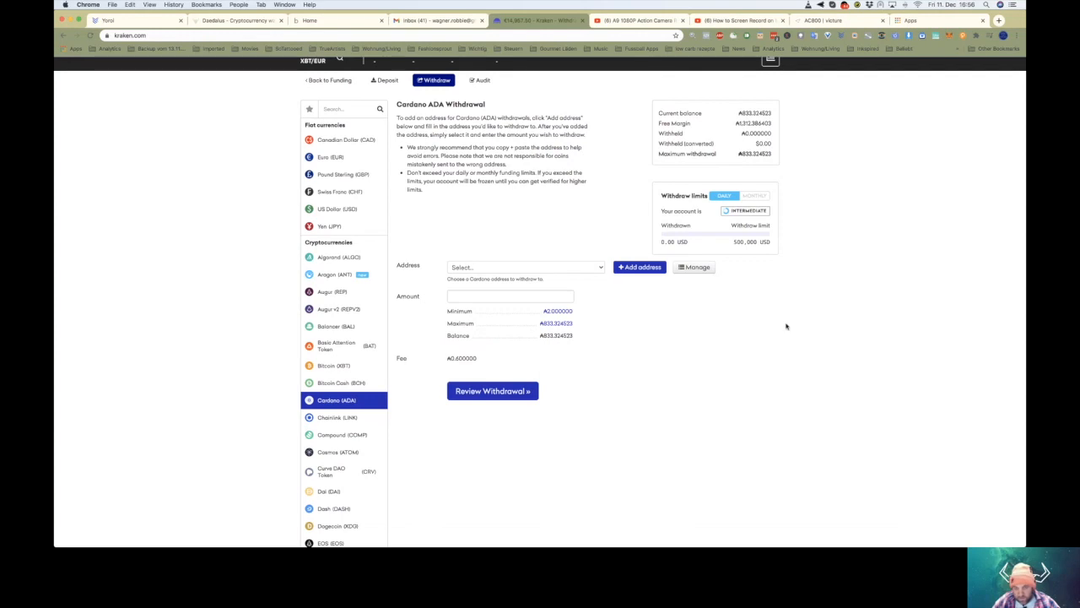
pyautogui.scroll(3)
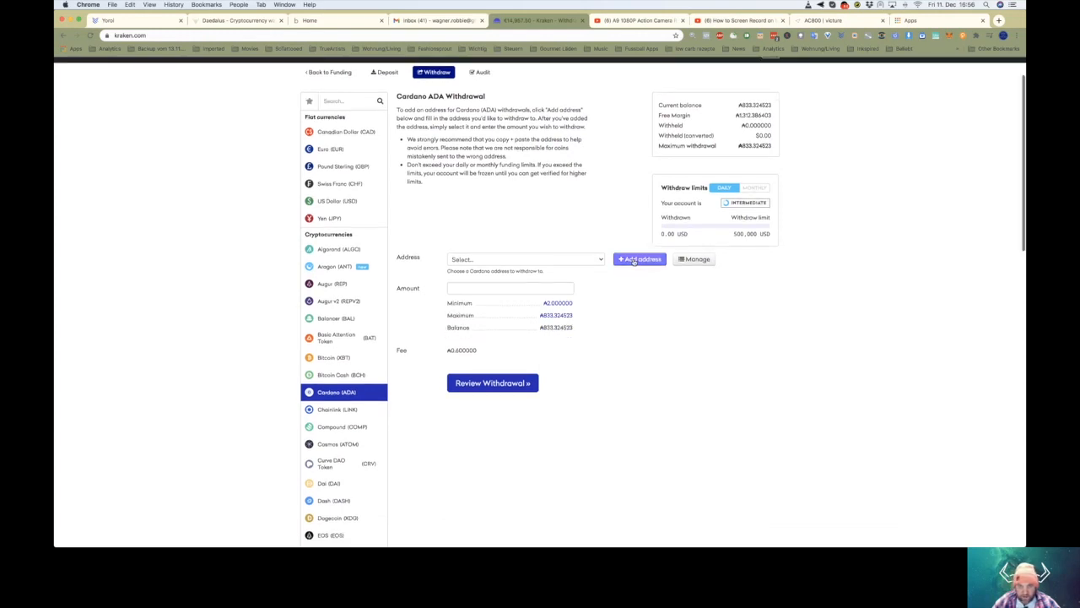
pyautogui.moveTo(571, 252)
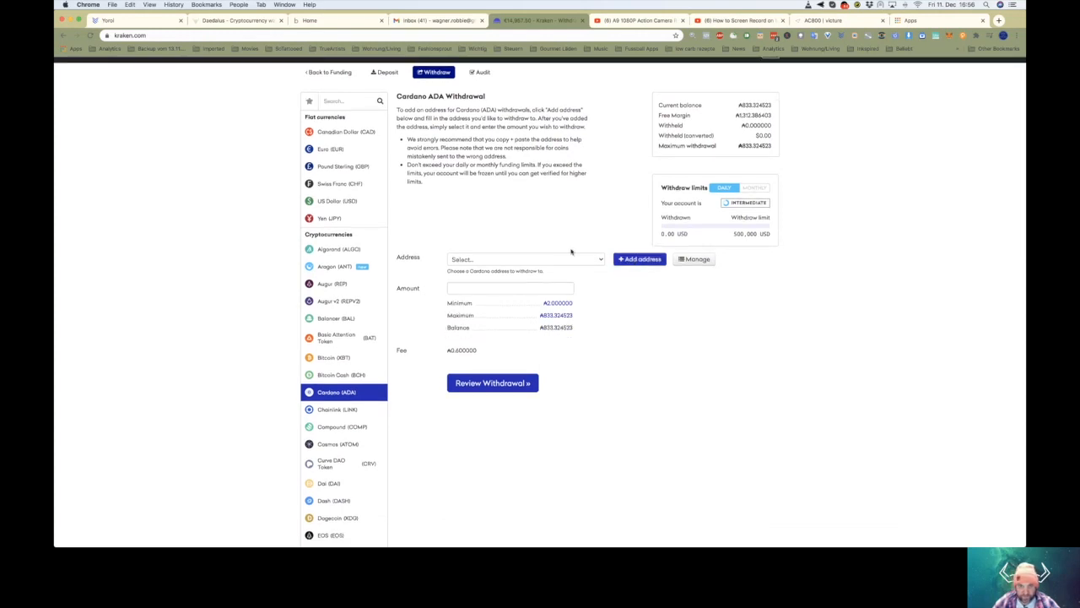
# - Start a new Cardano withdrawal address with the description 'Ada Ledger Nano'
pyautogui.click(640, 259)
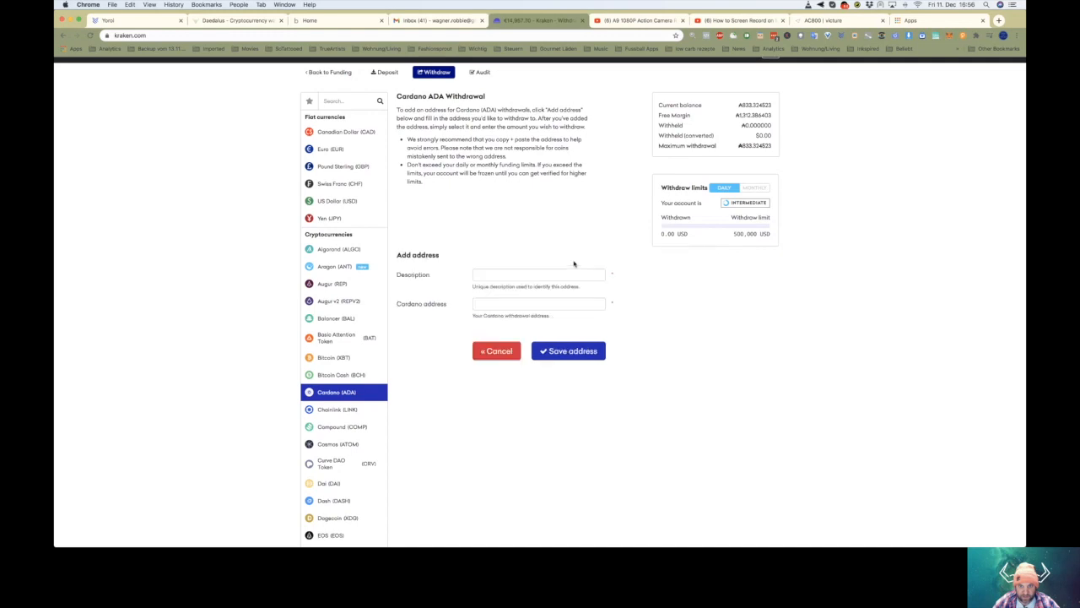
pyautogui.click(537, 274)
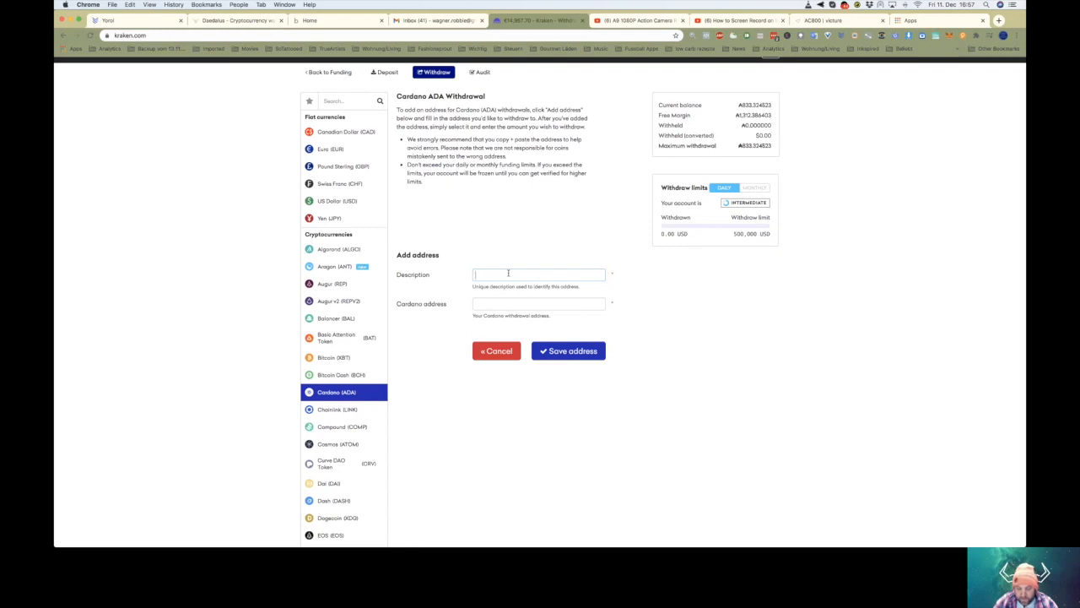
pyautogui.write('Ada Ledger')
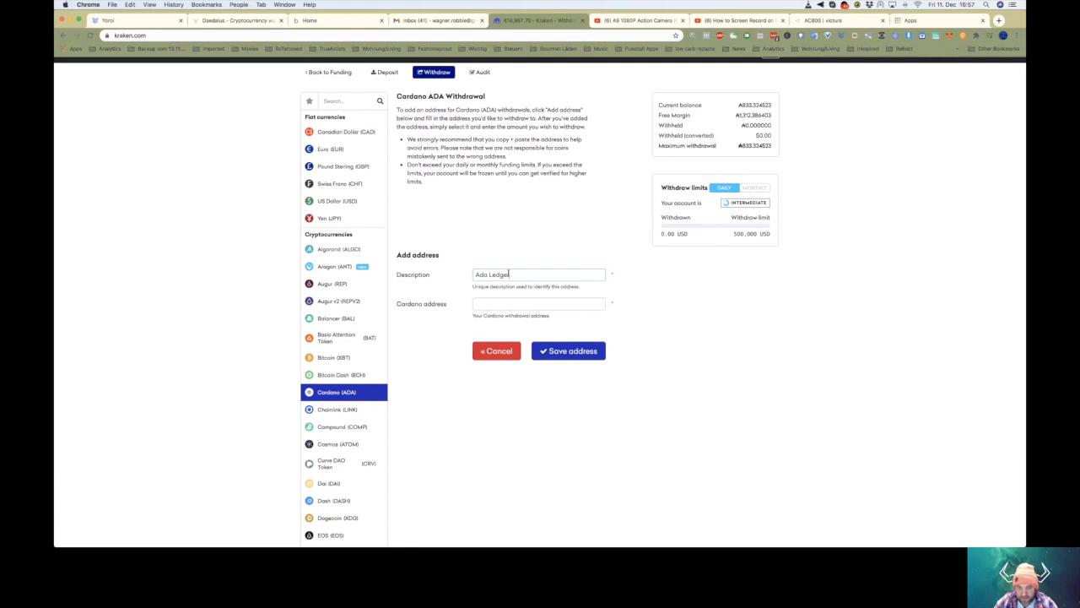
pyautogui.write('Nano')
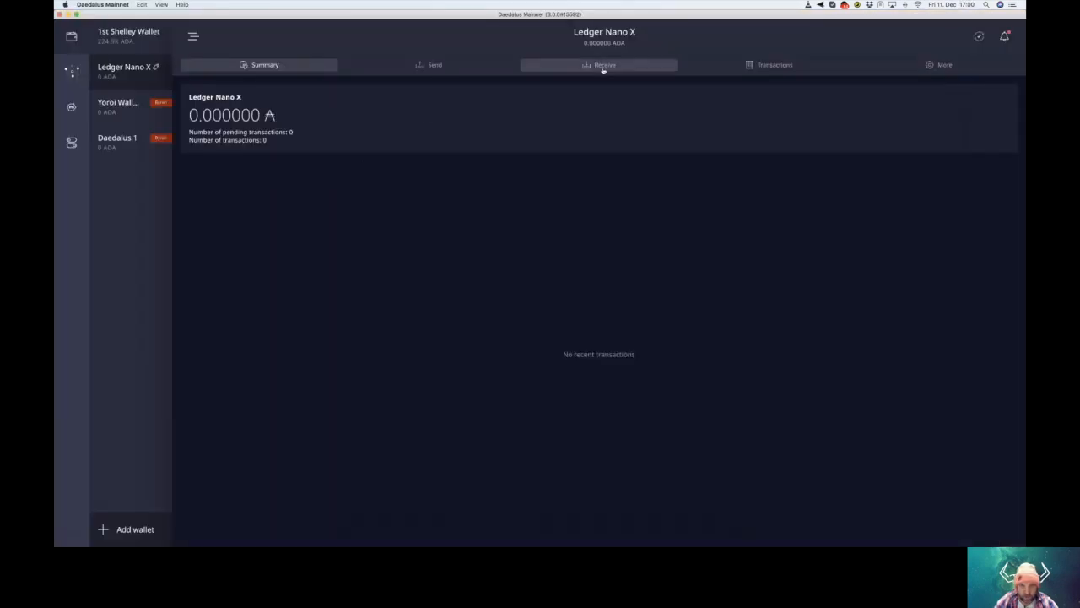
# - Copy the Ledger Nano X wallet's first receiving address from the Receive tab
pyautogui.click(604, 65)
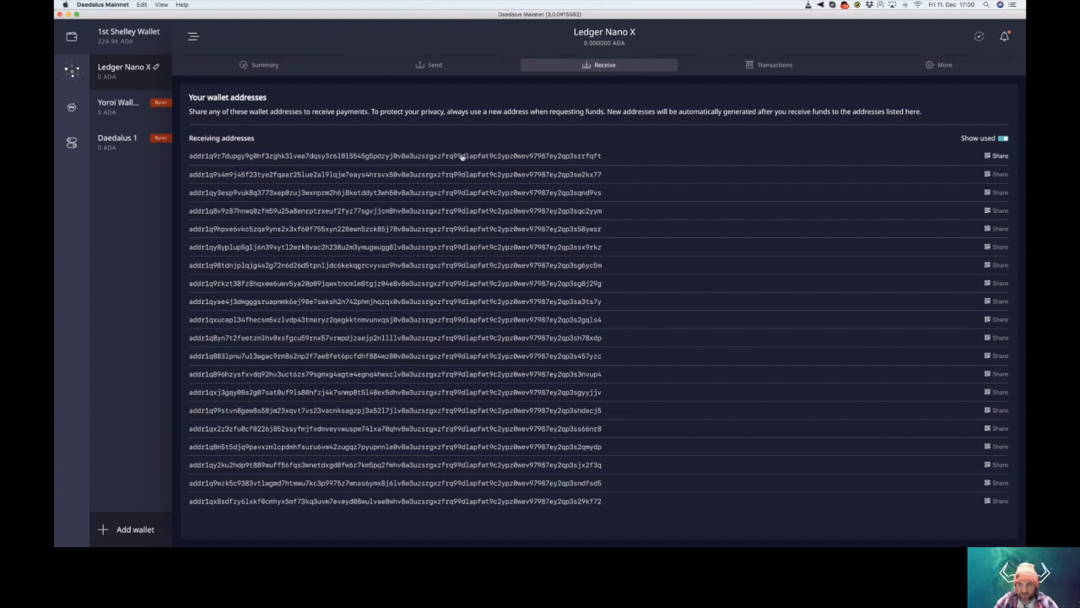
pyautogui.click(999, 155)
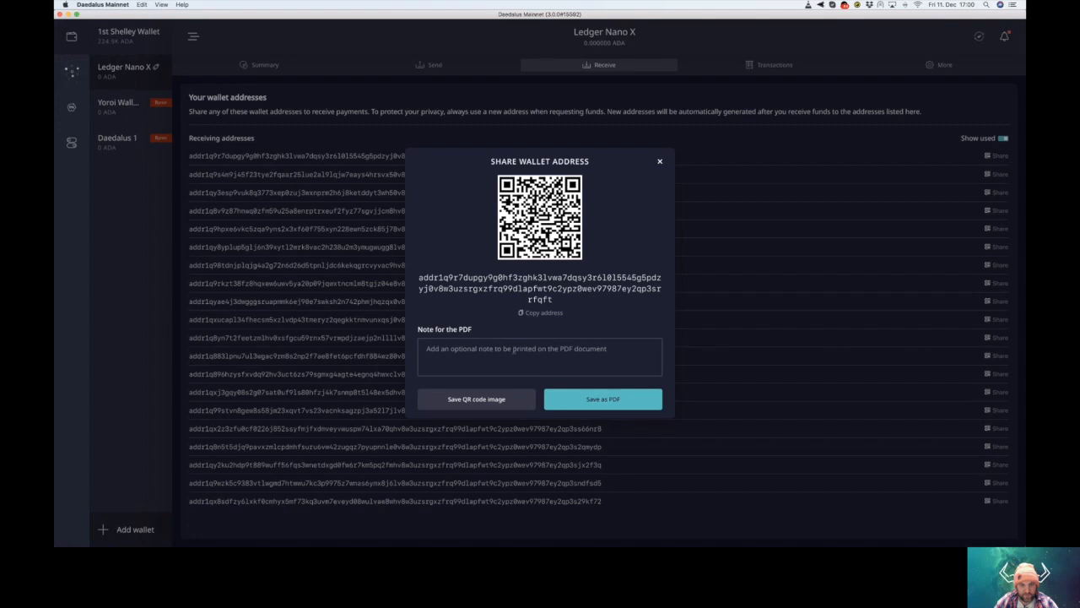
pyautogui.click(539, 357)
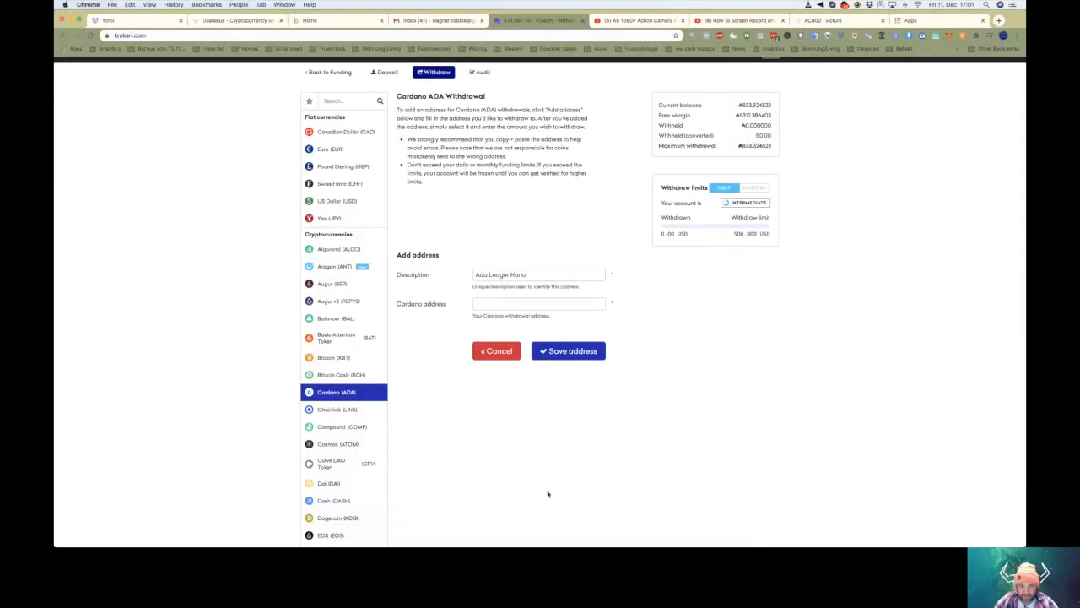
# - Paste the Ledger receiving address into Kraken's Cardano address field and save it
pyautogui.click(538, 304)
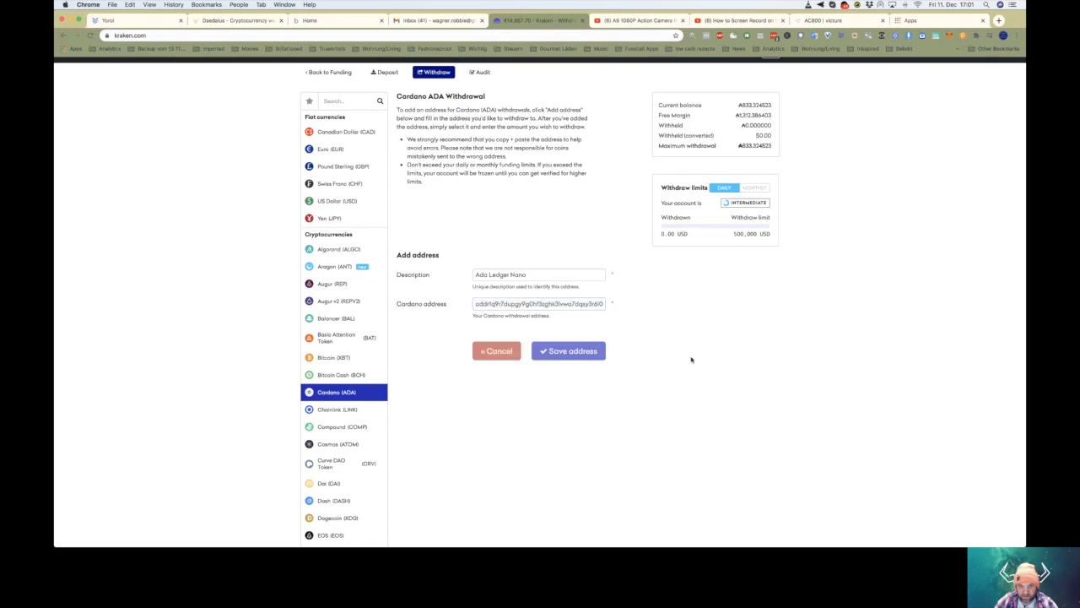
pyautogui.click(568, 350)
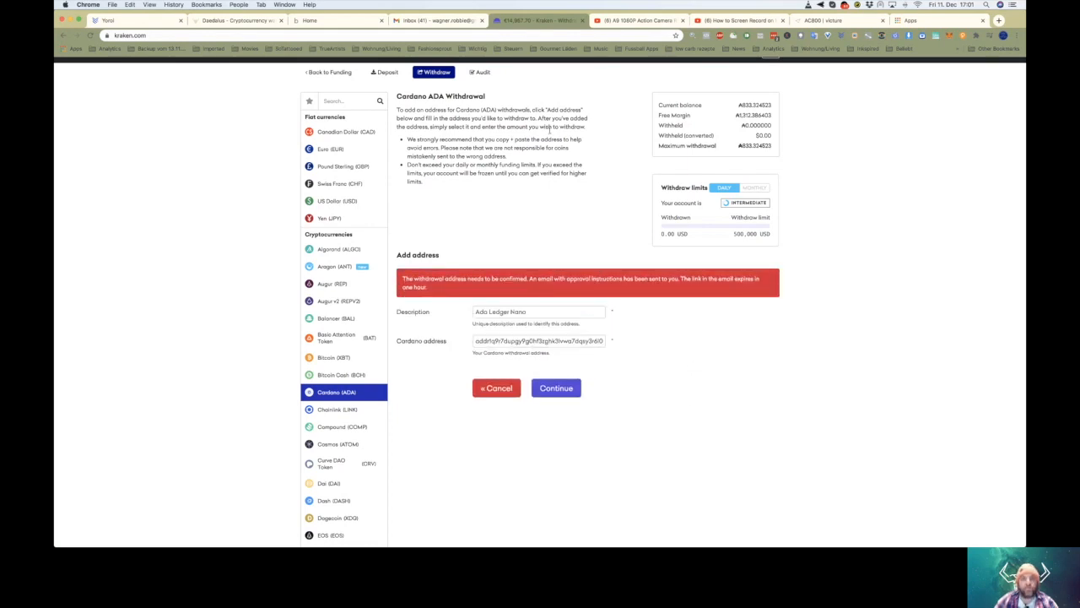
pyautogui.moveTo(435, 20)
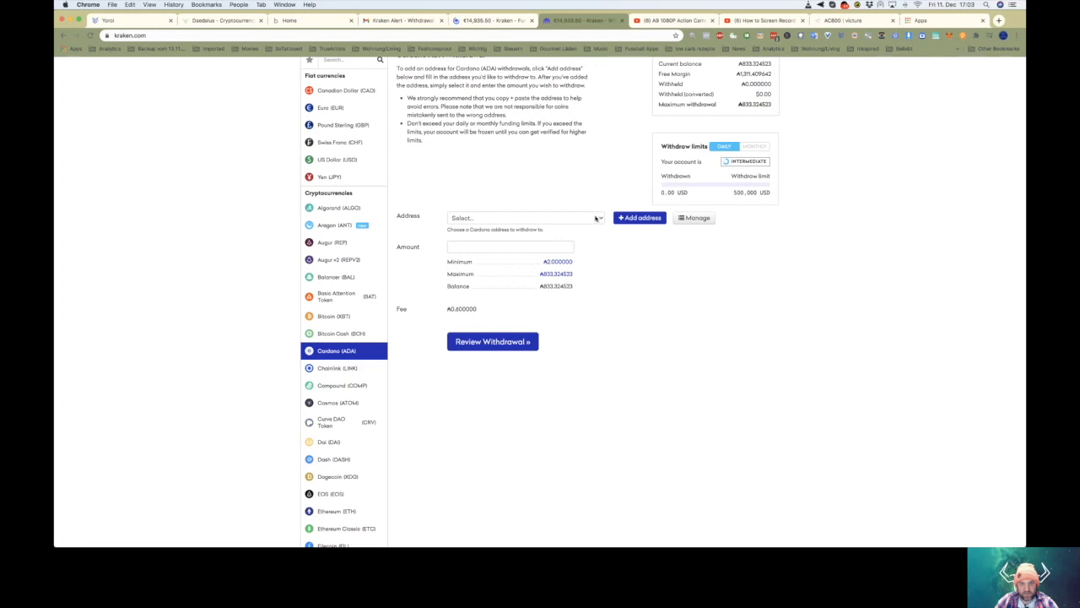
# - Select the Ada Ledger Nano address and enter a 100 ADA withdrawal amount
pyautogui.click(524, 218)
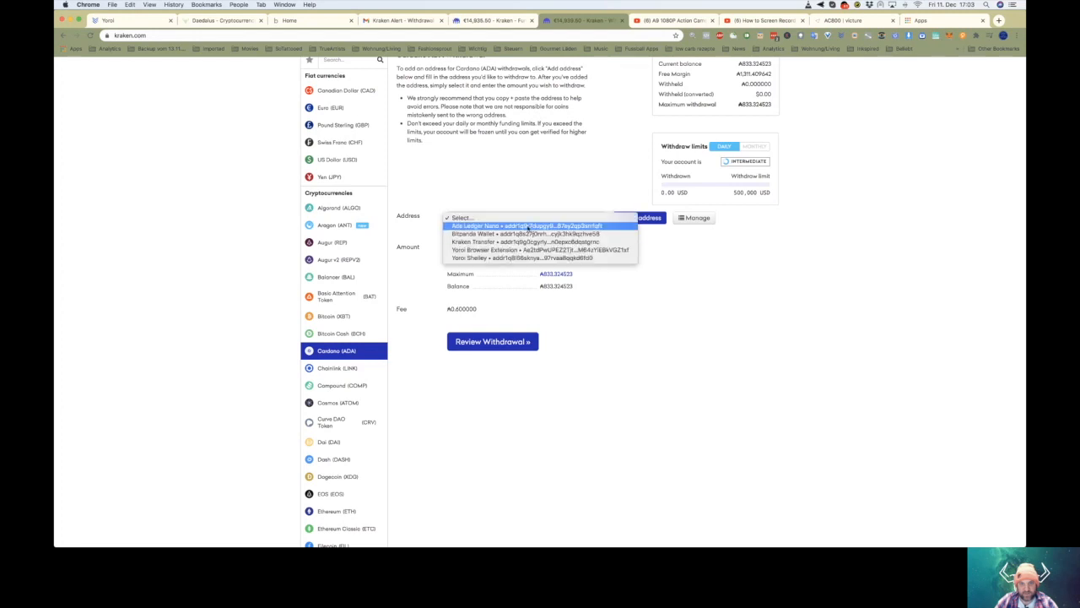
pyautogui.click(524, 225)
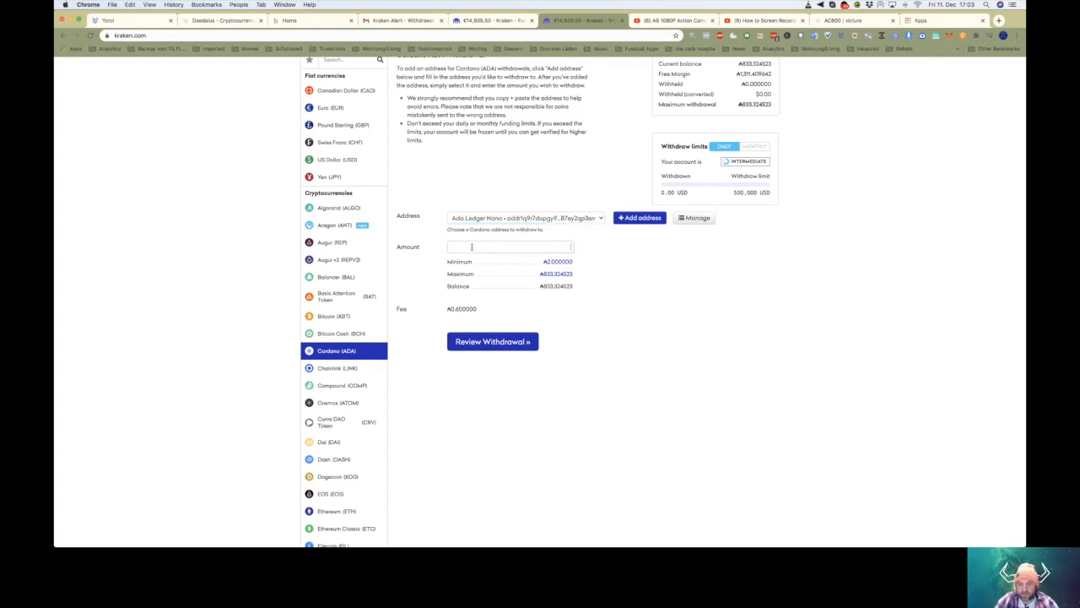
pyautogui.write('100')
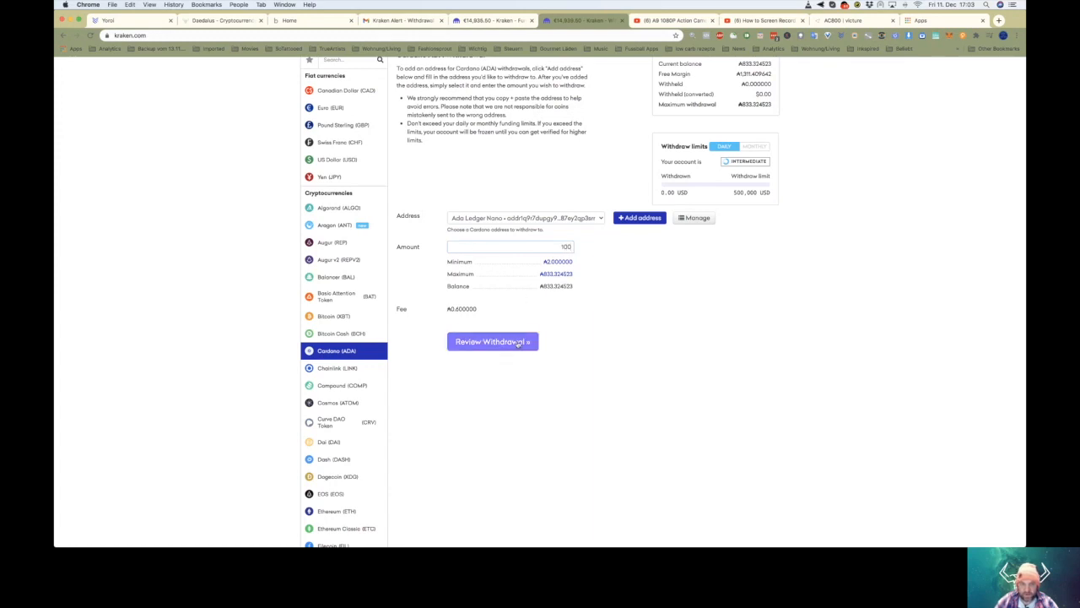
# - Review and confirm the 100 ADA withdrawal (0.6 fee, 99.4 net)
pyautogui.click(492, 341)
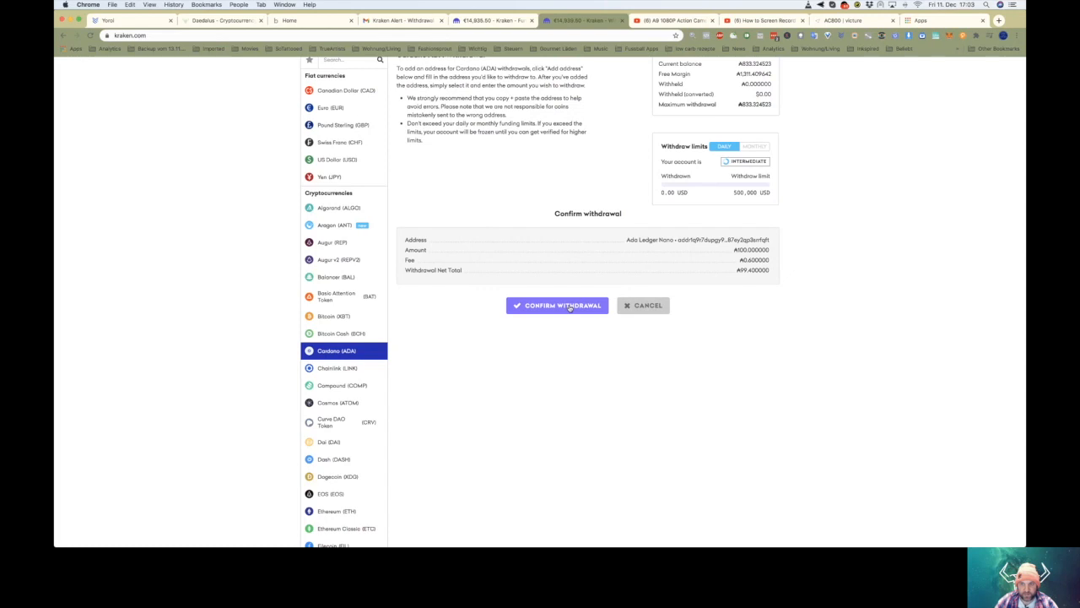
pyautogui.click(557, 306)
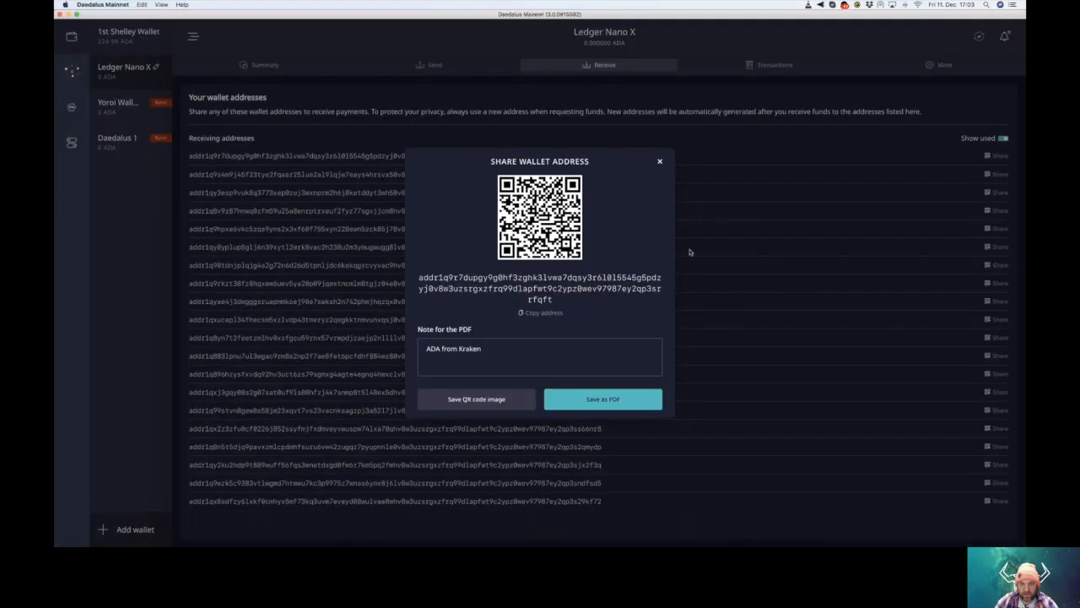
# - Close the Share wallet address dialog and return to the Ledger Nano X Summary
pyautogui.click(660, 161)
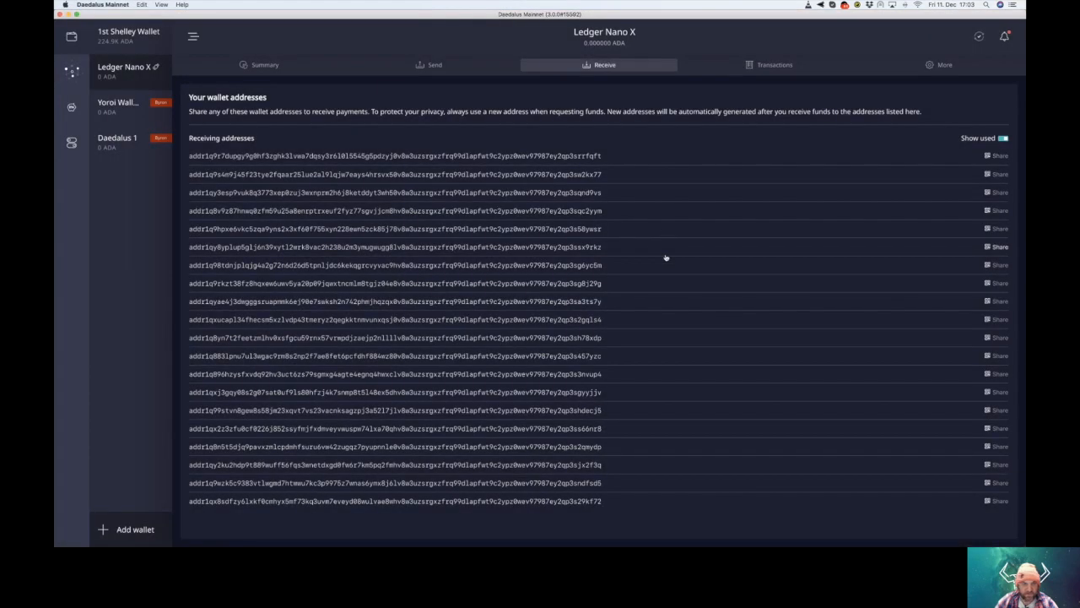
pyautogui.click(264, 65)
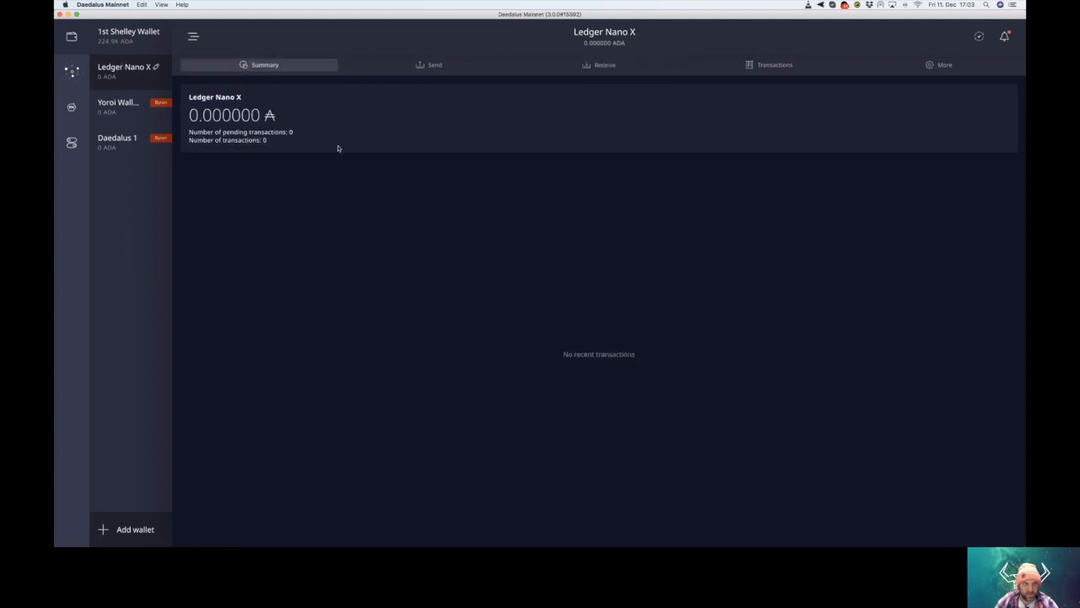
pyautogui.moveTo(315, 121)
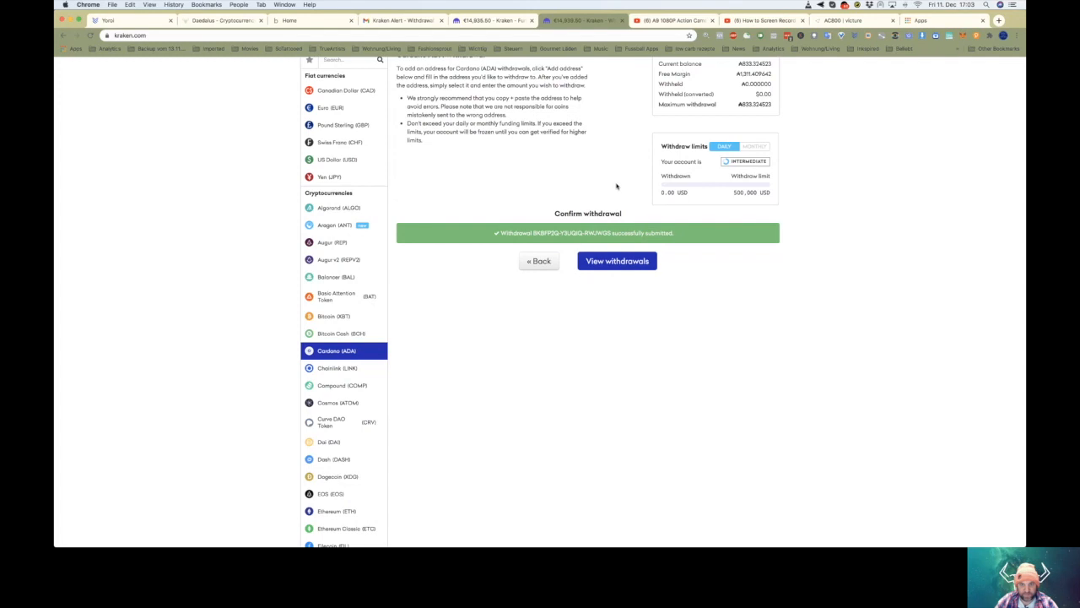
# - Open Kraken's Funding page to find the ADA withdrawal under Funding Transactions
pyautogui.click(617, 260)
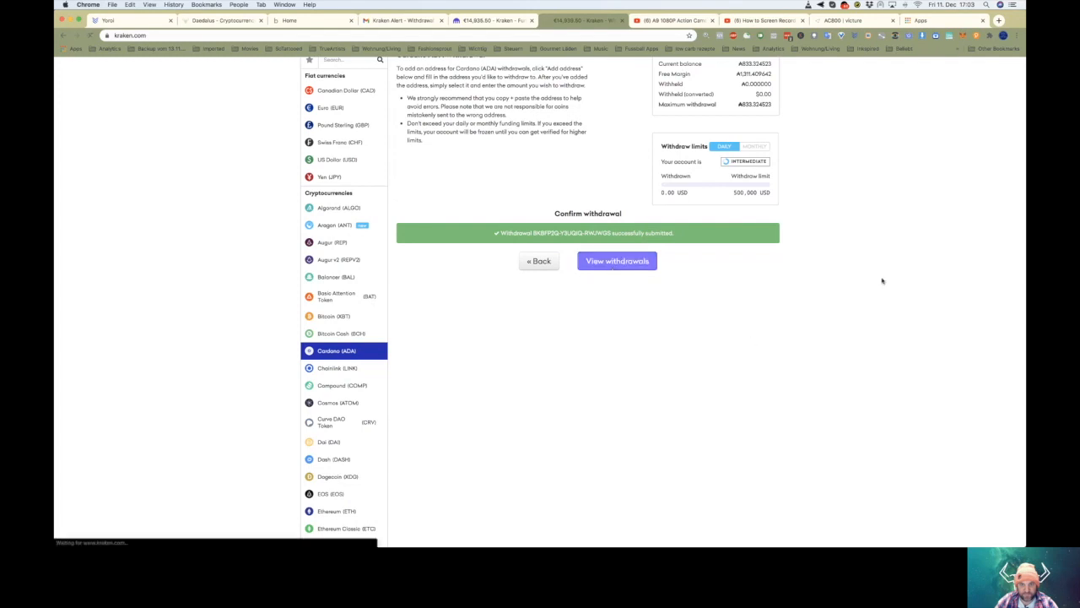
pyautogui.moveTo(836, 201)
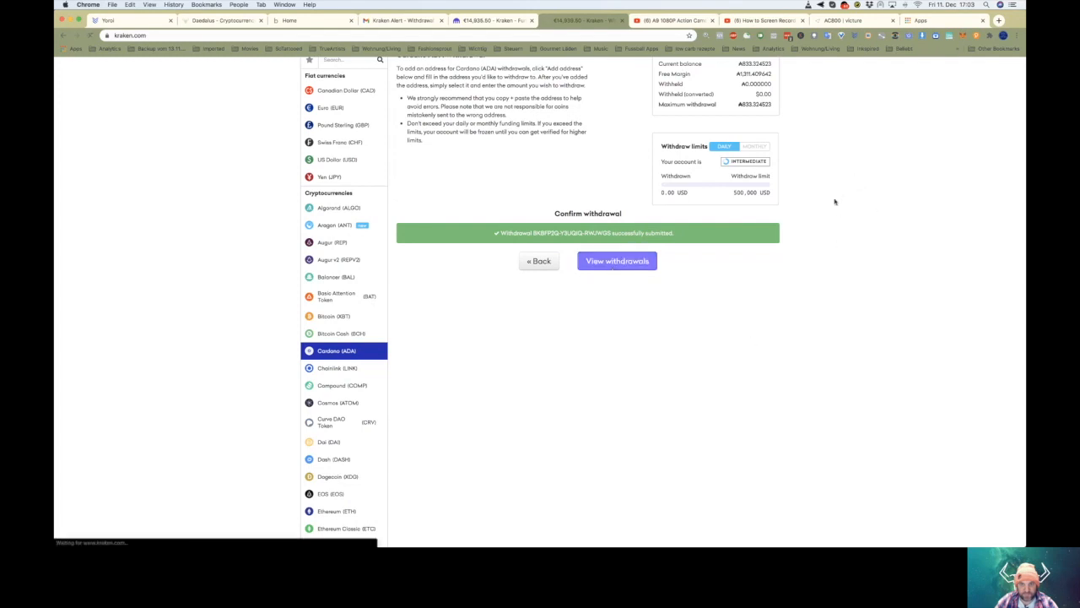
pyautogui.click(617, 260)
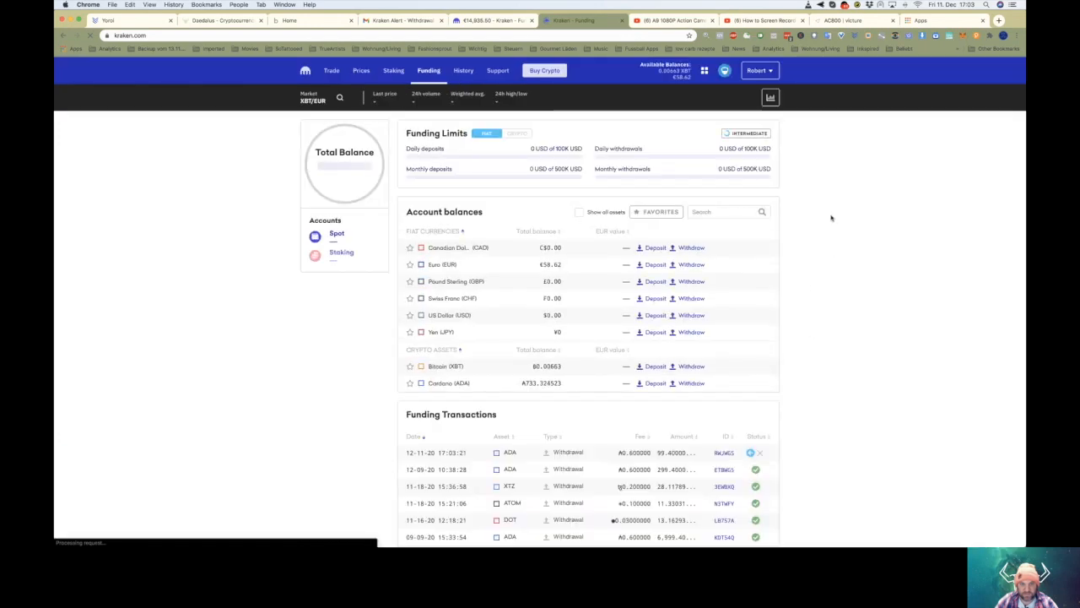
pyautogui.scroll(-3)
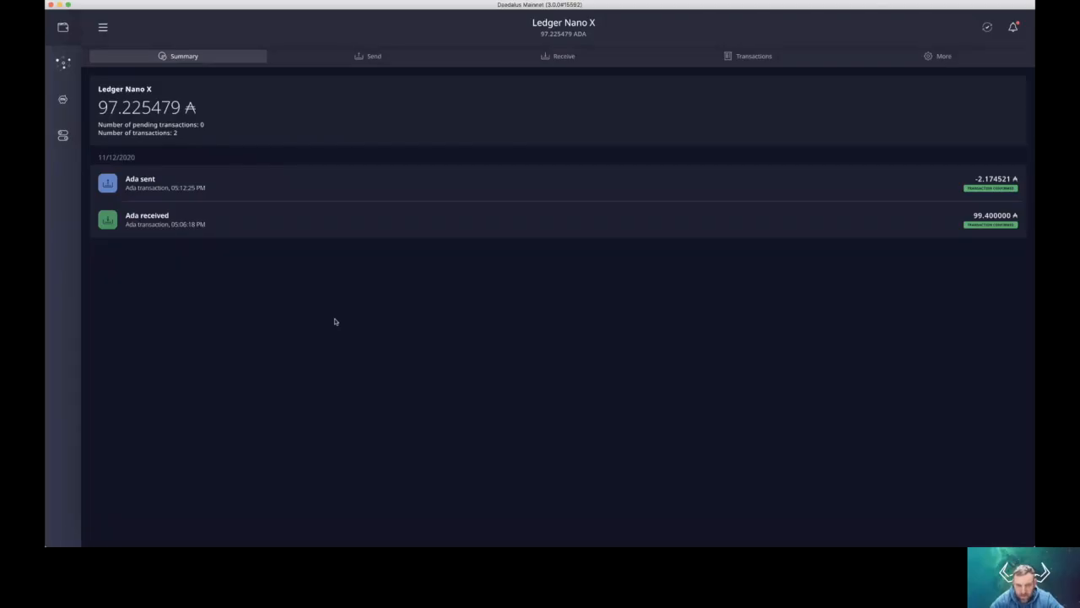
pyautogui.moveTo(303, 338)
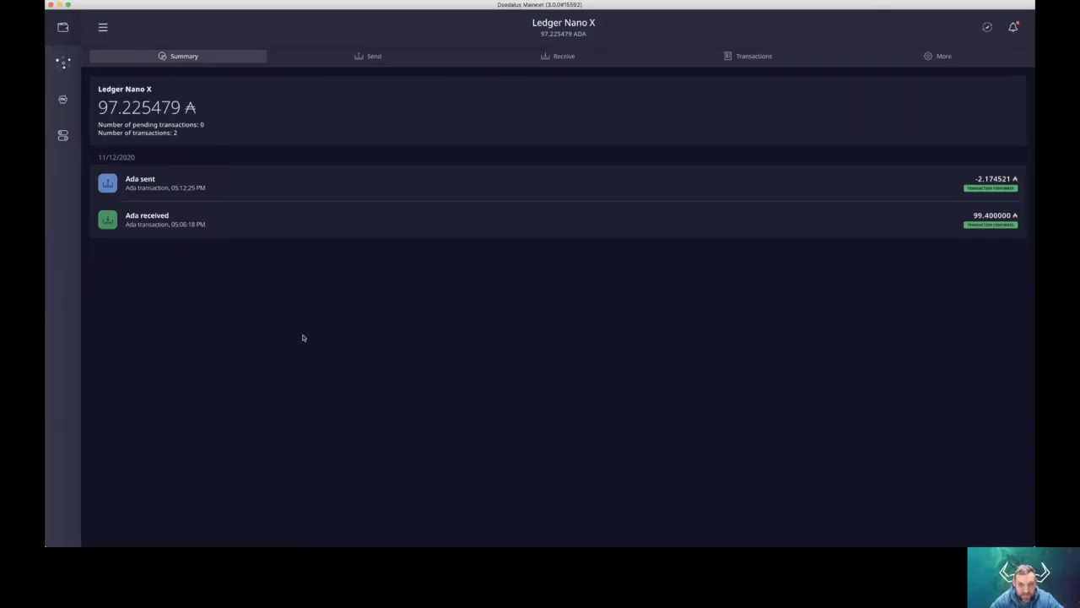
pyautogui.moveTo(326, 318)
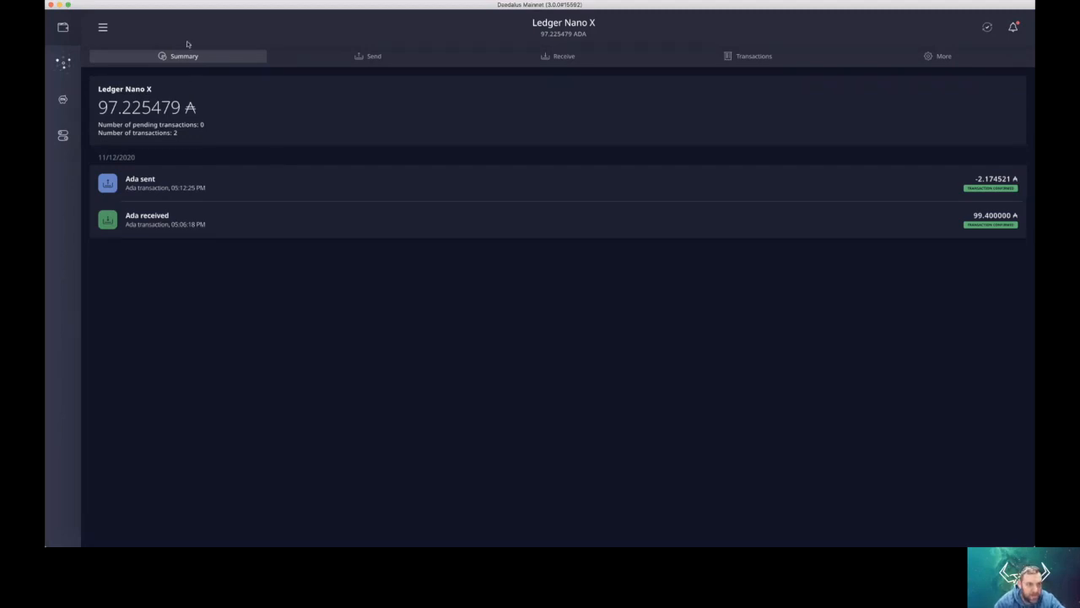
pyautogui.moveTo(286, 123)
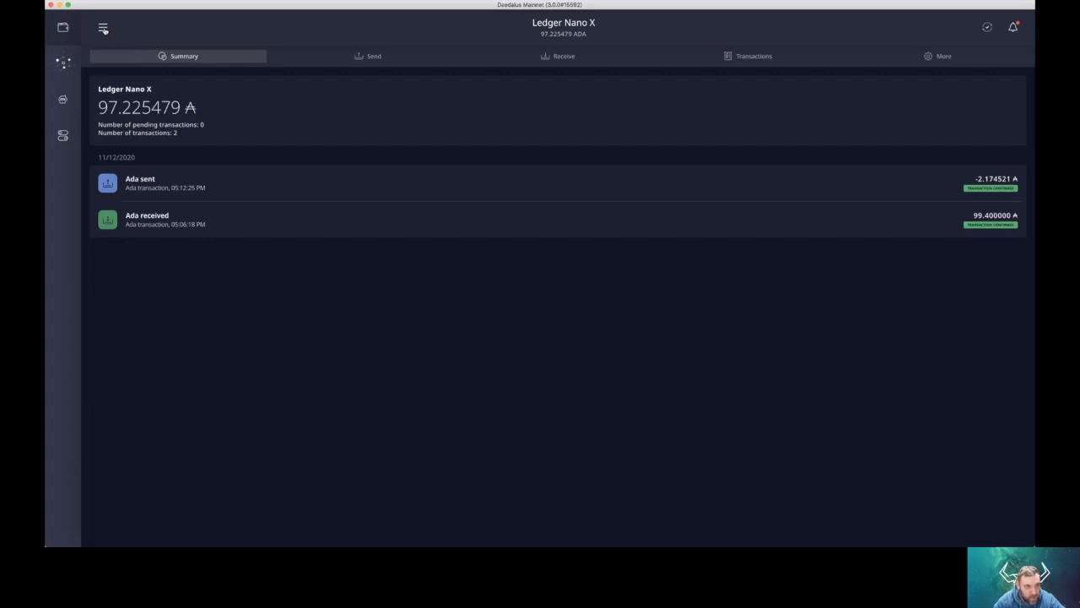
# - Show the wallets sidebar beside the 97.225479 ADA Ledger Nano X summary
pyautogui.click(103, 28)
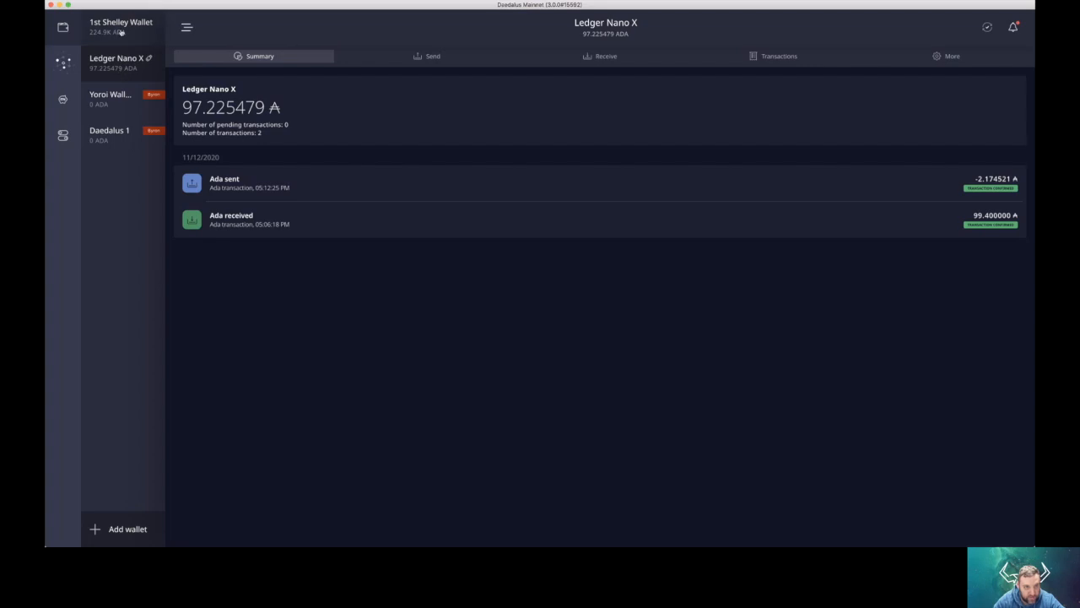
pyautogui.moveTo(125, 66)
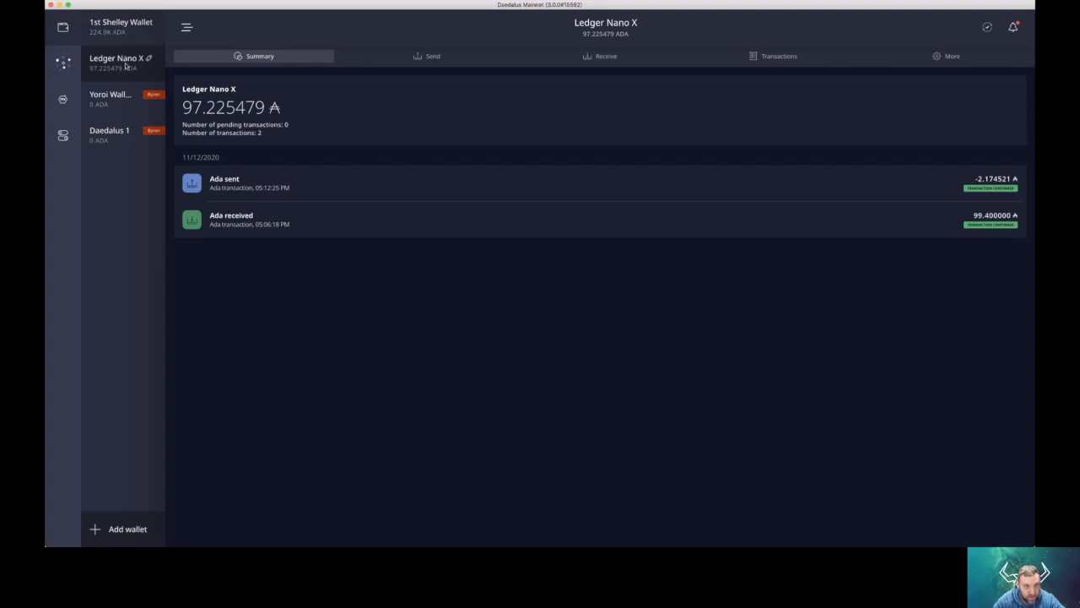
pyautogui.moveTo(121, 66)
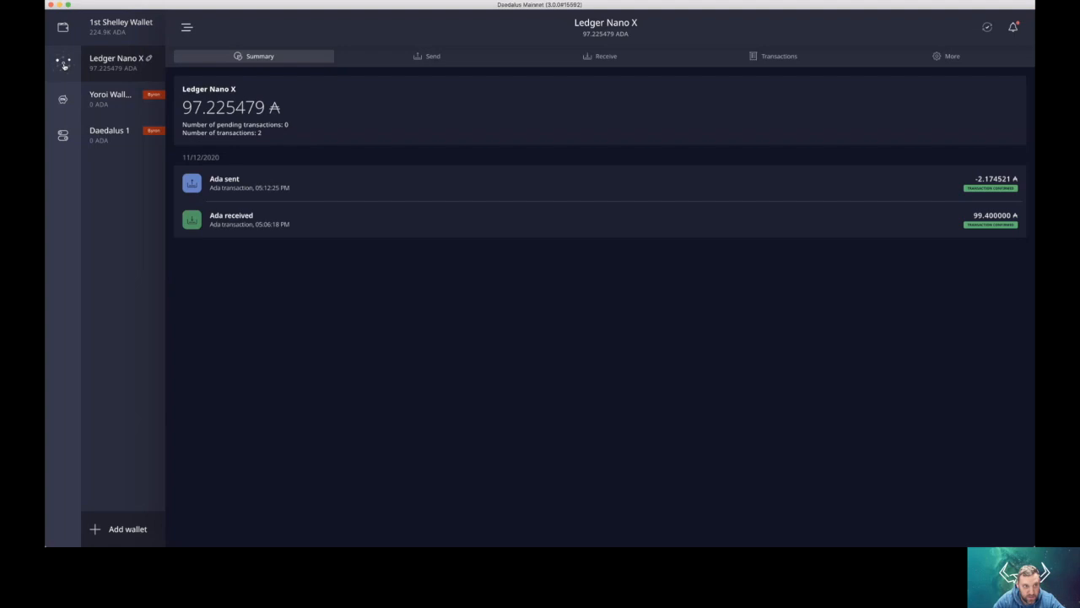
pyautogui.click(62, 72)
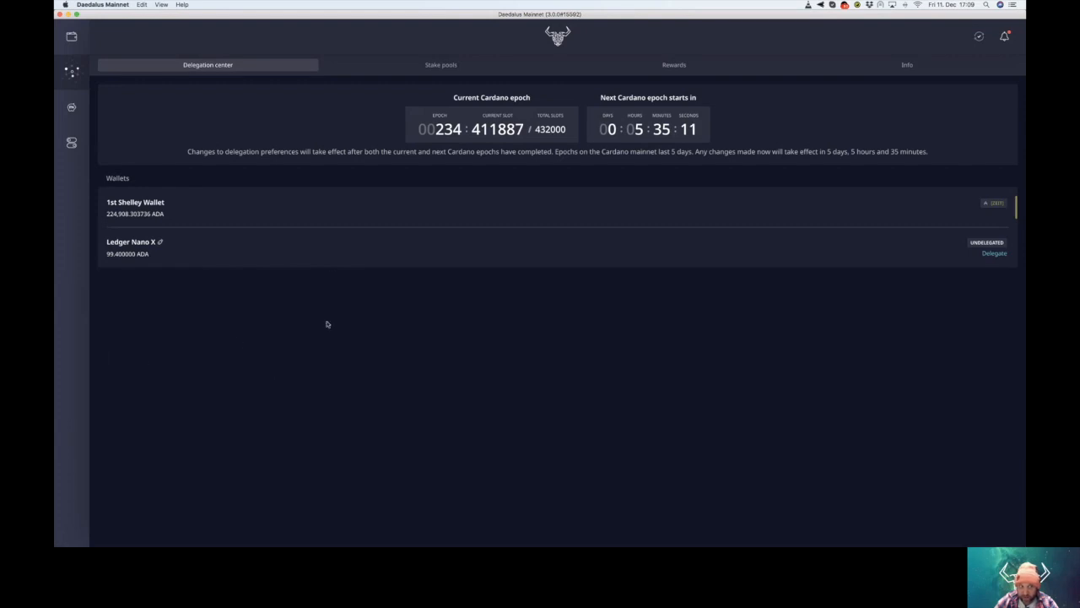
pyautogui.moveTo(498, 327)
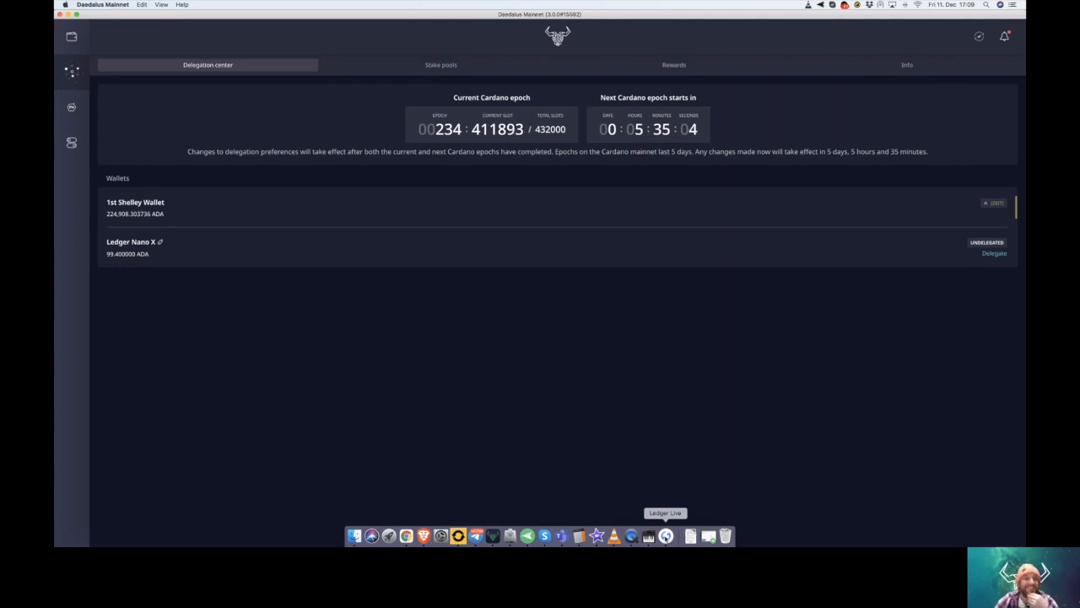
pyautogui.moveTo(412, 329)
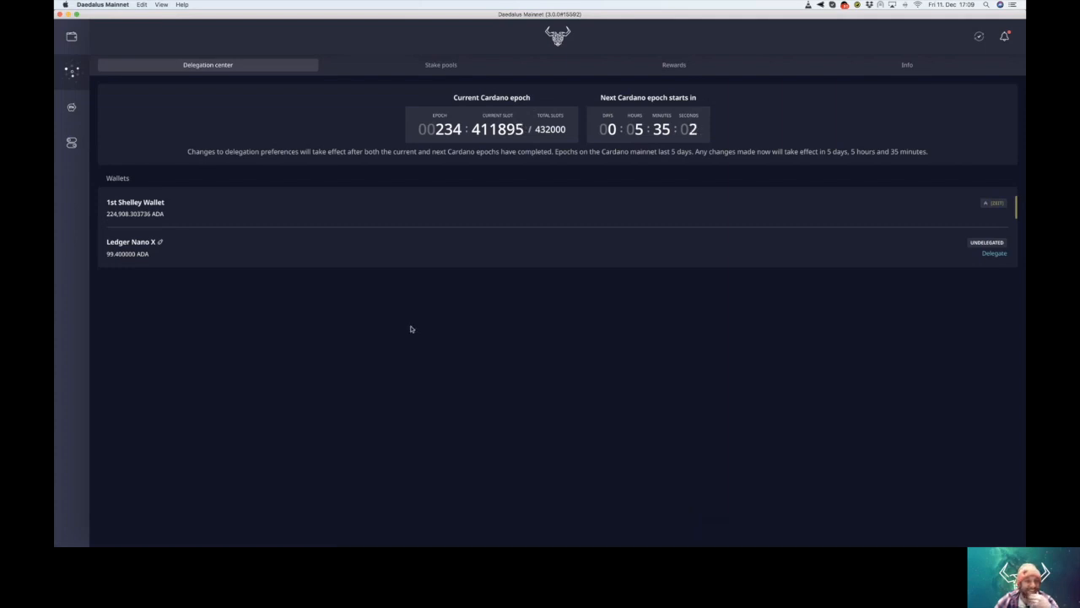
pyautogui.moveTo(184, 243)
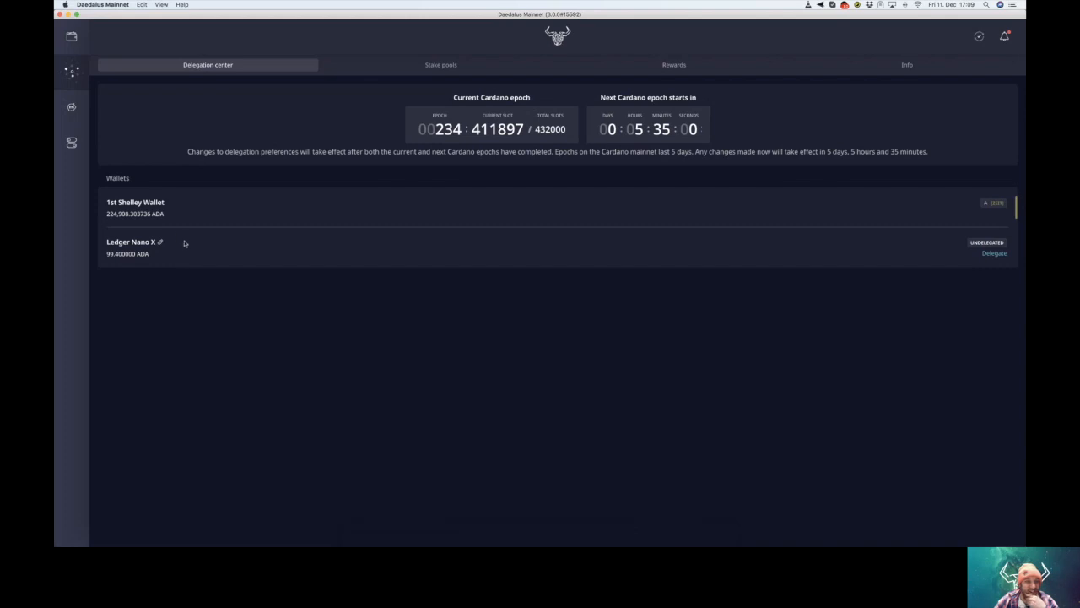
pyautogui.moveTo(930, 303)
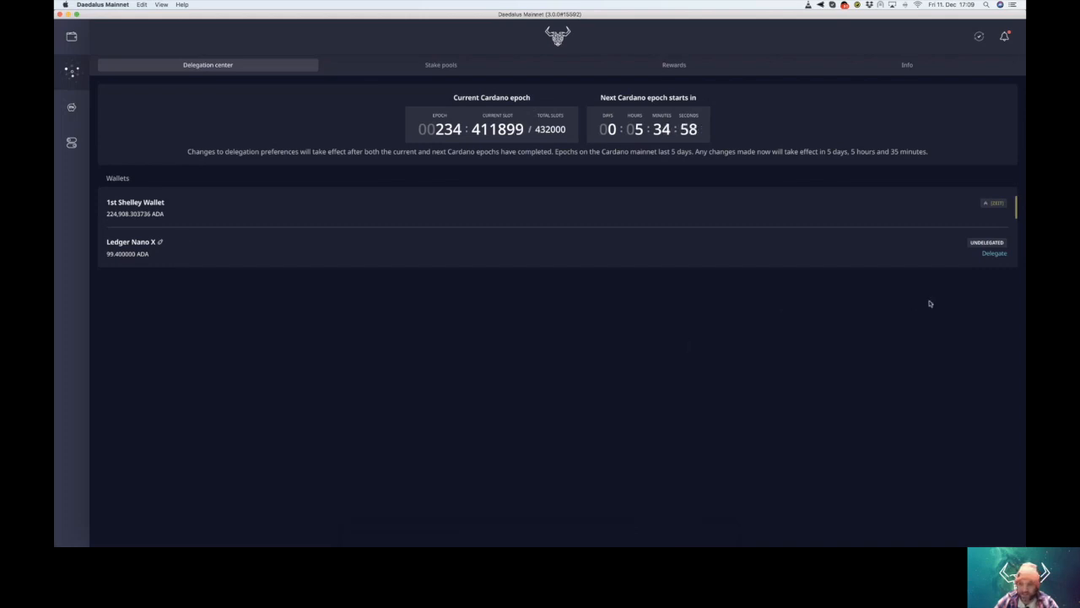
pyautogui.moveTo(396, 279)
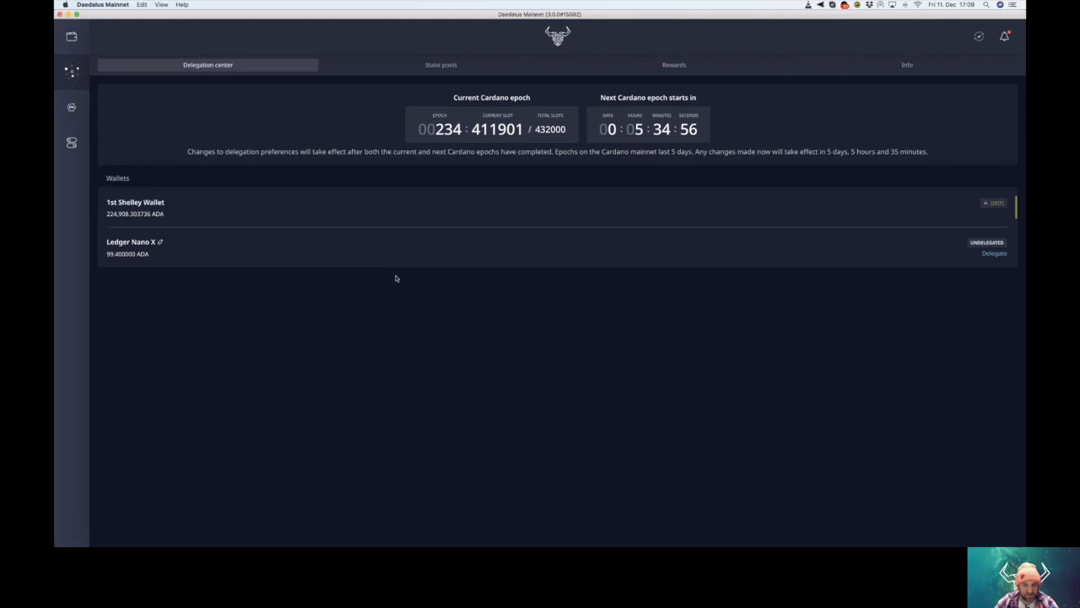
# - Start delegation for the Ledger Nano X wallet from the delegation center
pyautogui.click(995, 253)
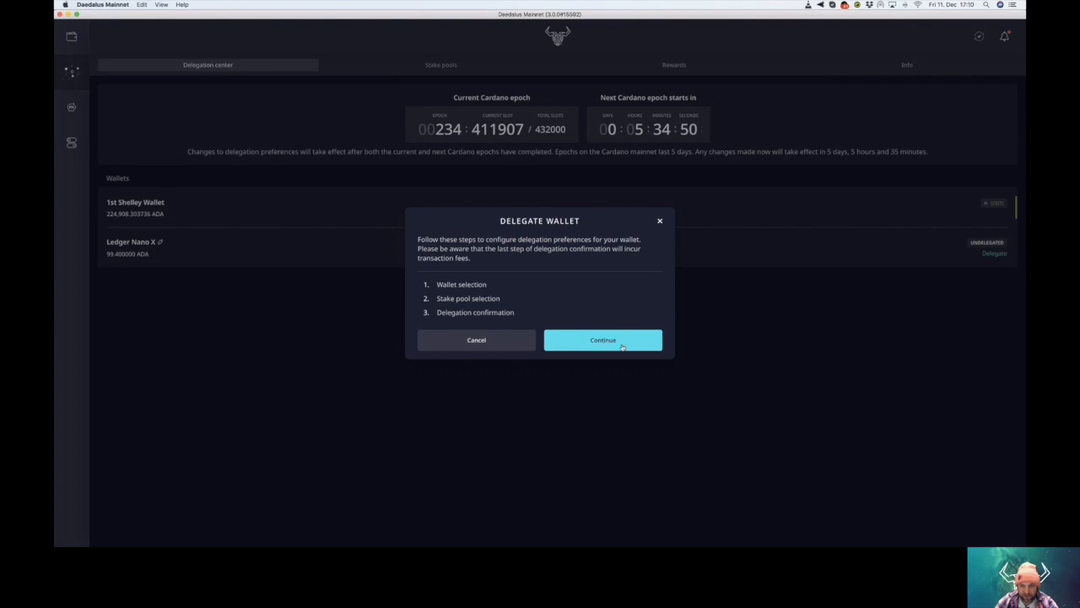
# - Choose Ledger Nano X and the ZEIT pool, reaching confirmation with a 2.174521 ADA fee
pyautogui.click(603, 340)
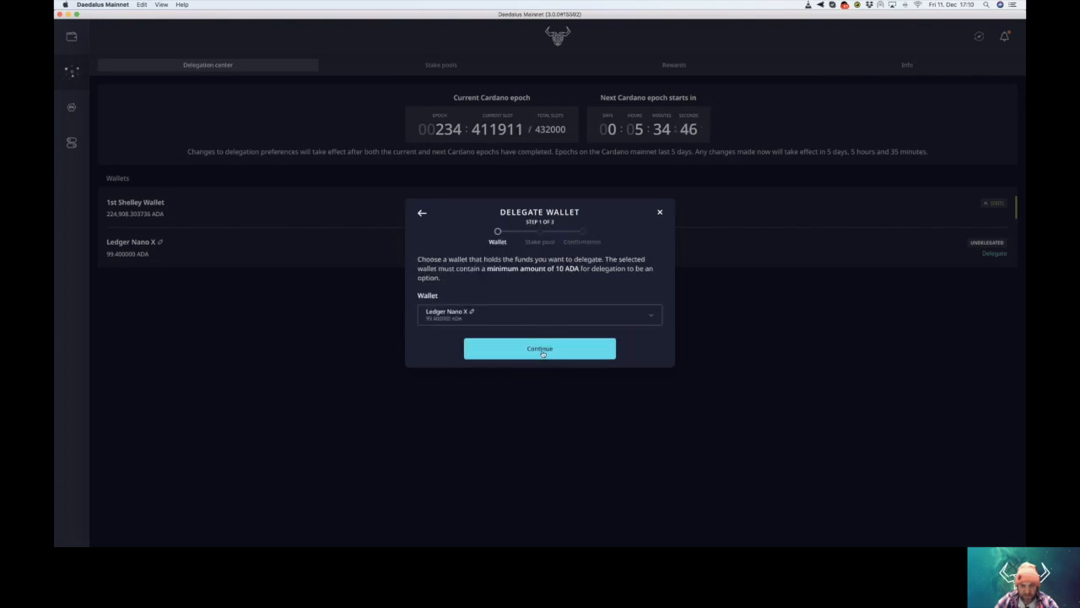
pyautogui.click(539, 349)
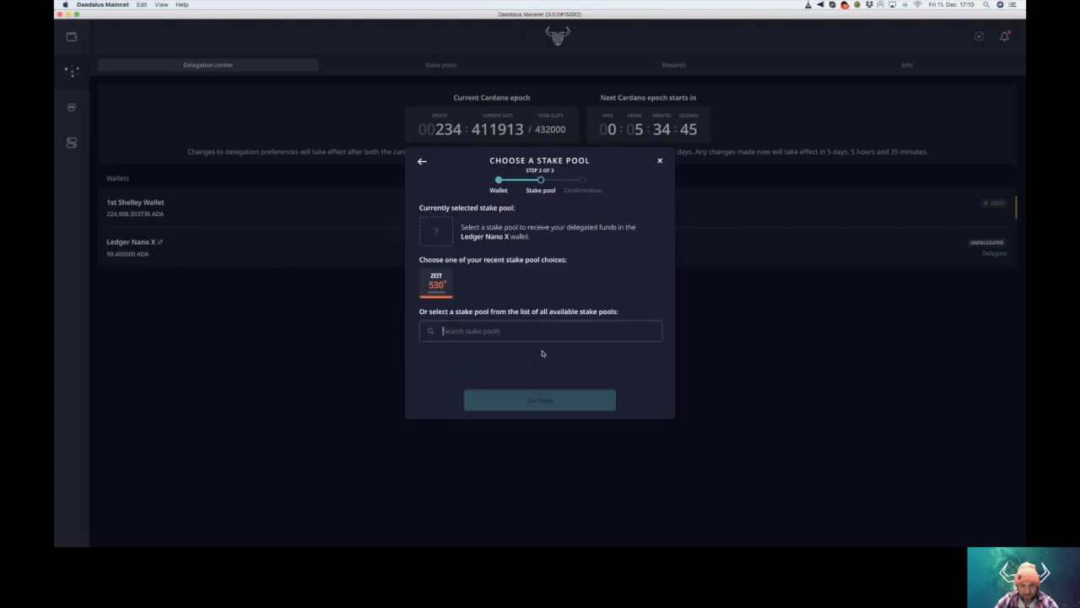
pyautogui.click(540, 331)
pyautogui.write('zeit')
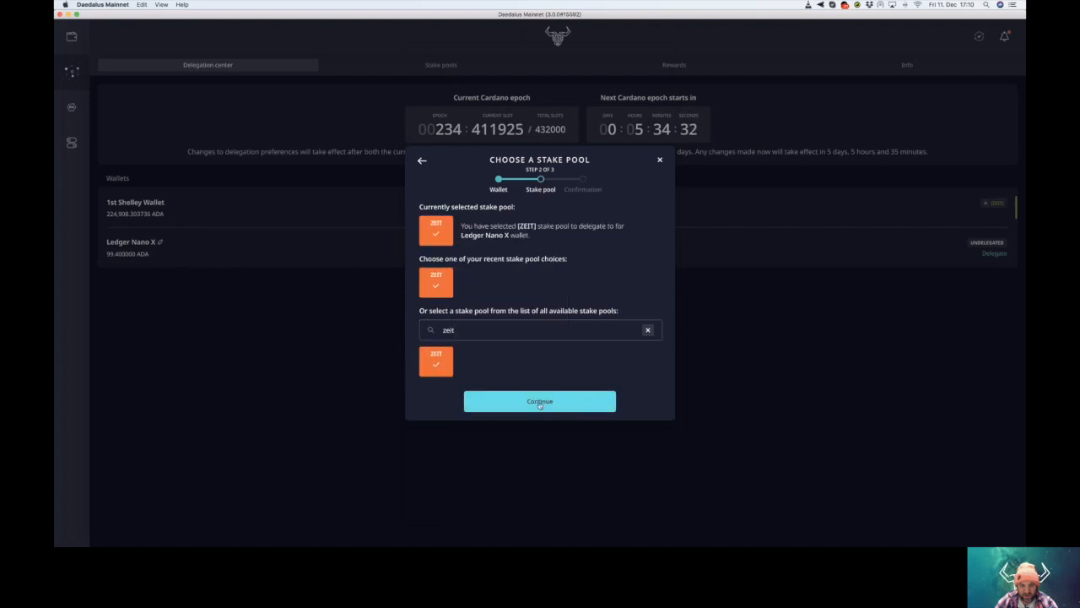
pyautogui.click(539, 401)
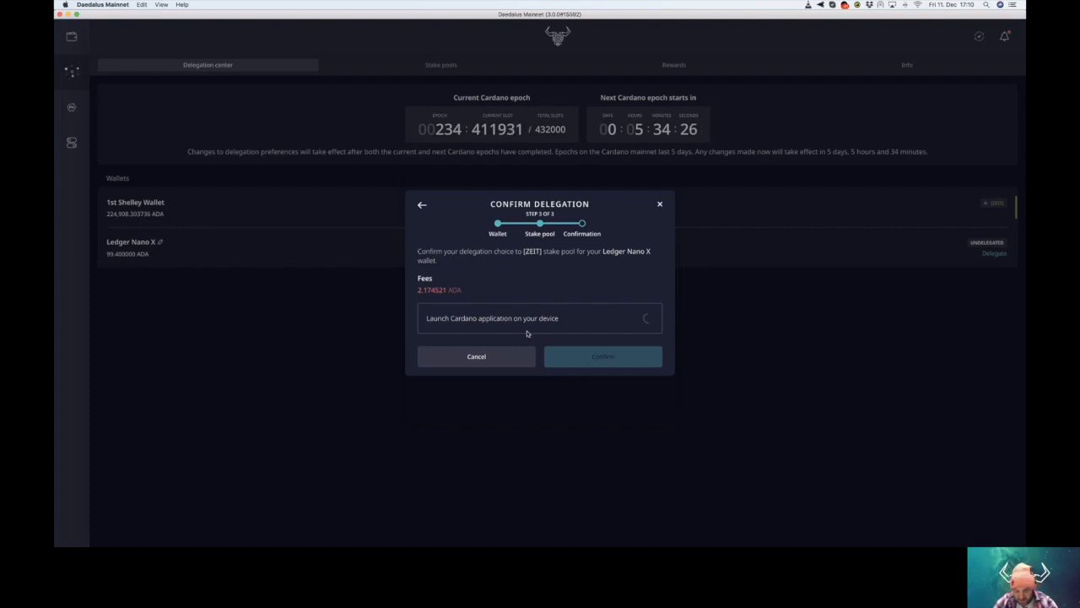
# - Confirm the ZEIT delegation with the Ledger device and close the Wallet Delegated message
pyautogui.click(603, 356)
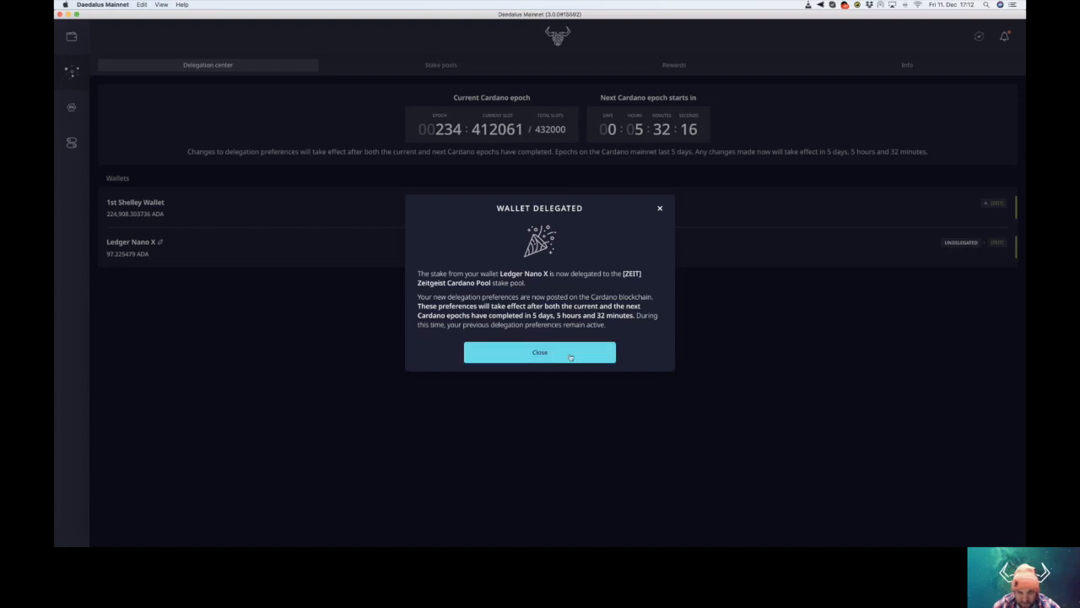
pyautogui.moveTo(540, 353)
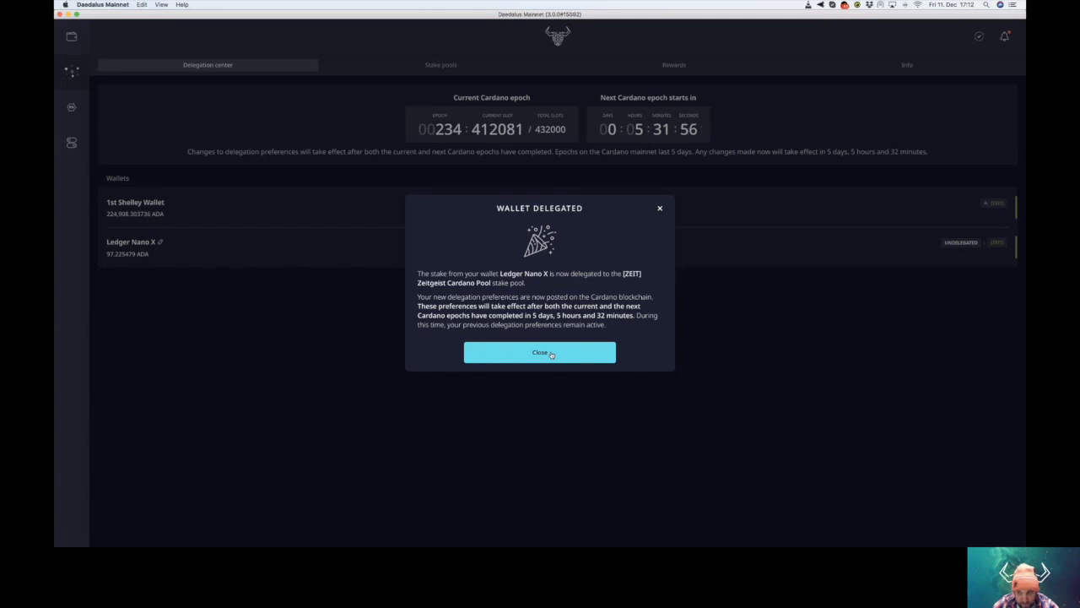
pyautogui.click(539, 352)
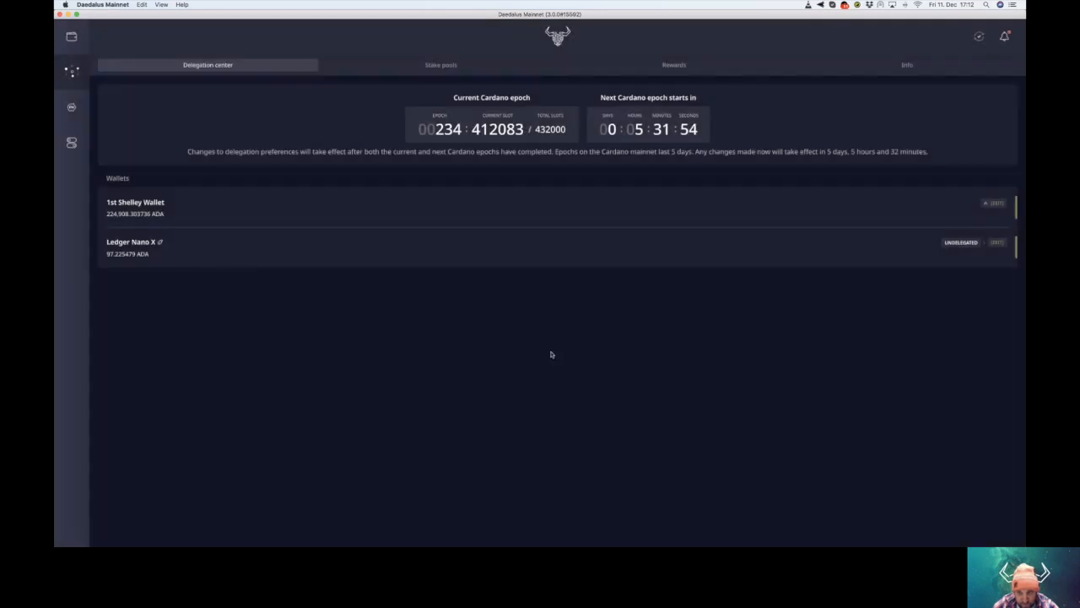
pyautogui.moveTo(230, 235)
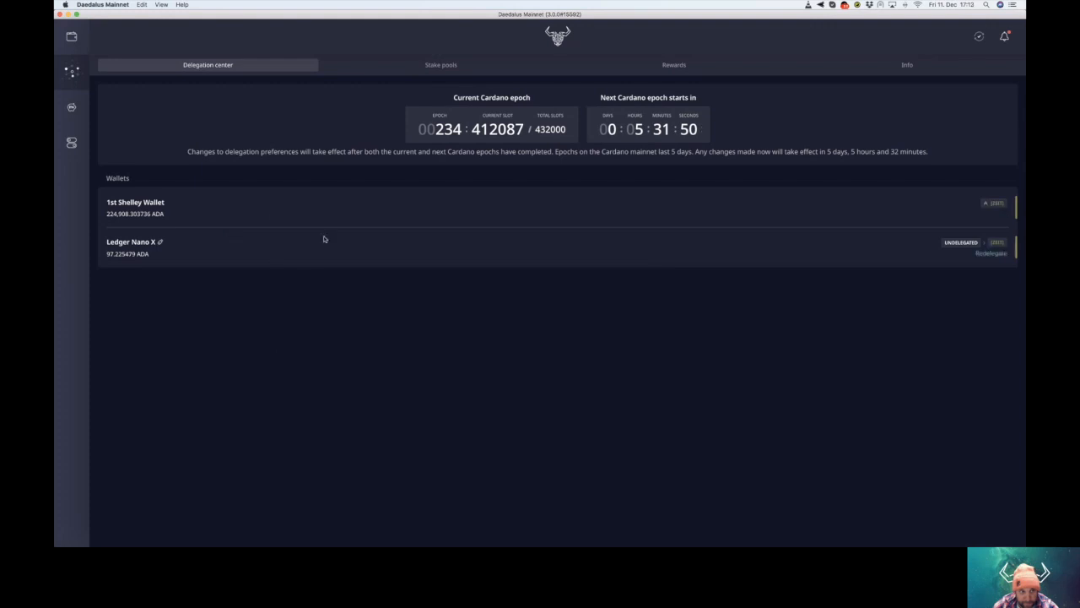
# - Open the Stake pools list showing ZEIT as the delegated pool
pyautogui.click(441, 64)
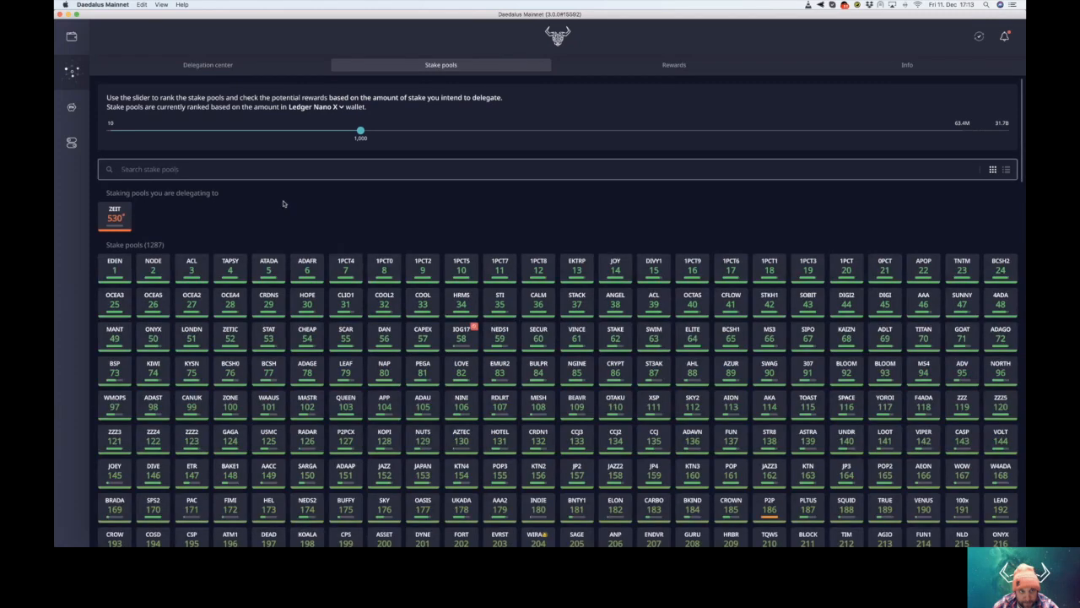
pyautogui.moveTo(818, 233)
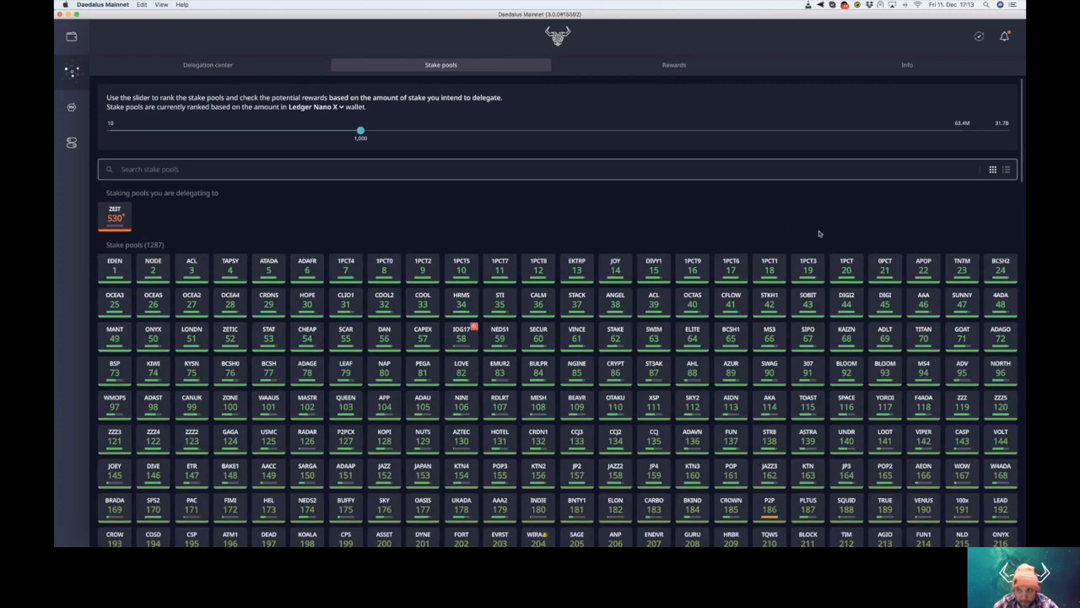